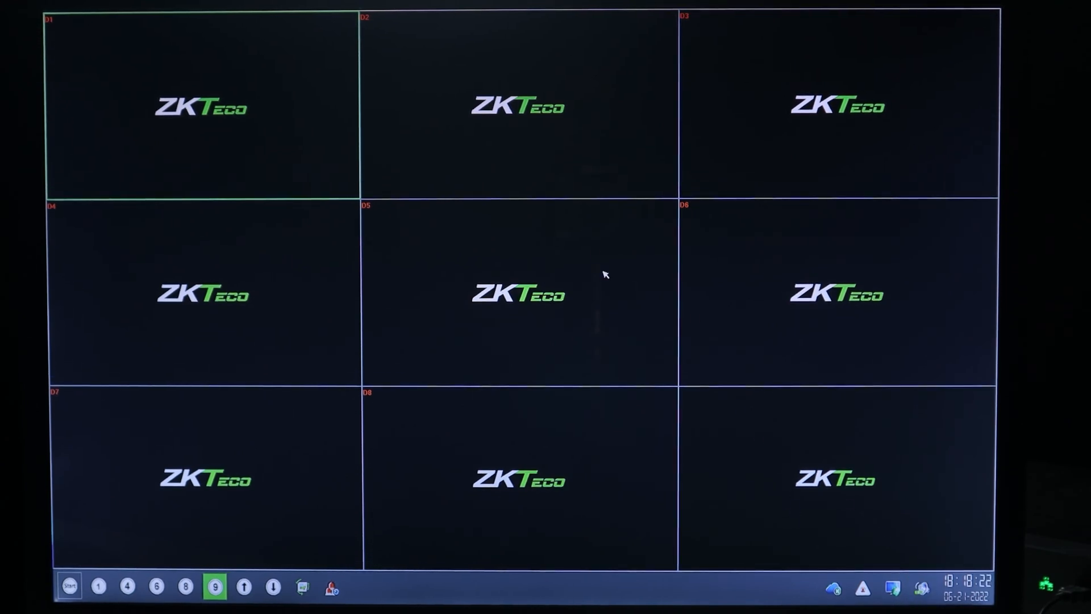
{"action": "mouse_move", "coordinate": [399, 267]}
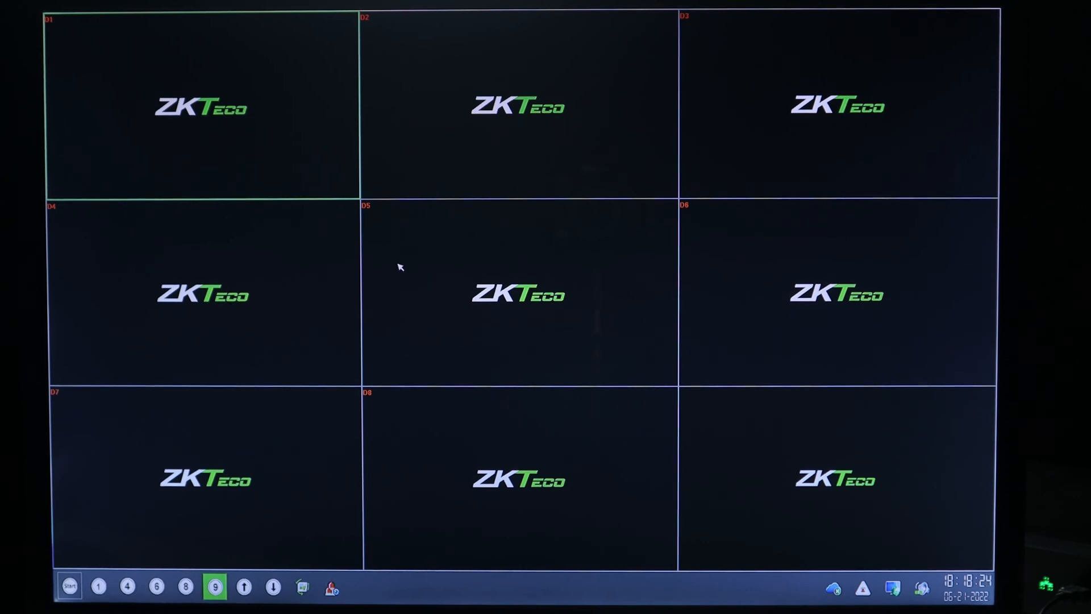
{"action": "mouse_move", "coordinate": [417, 298]}
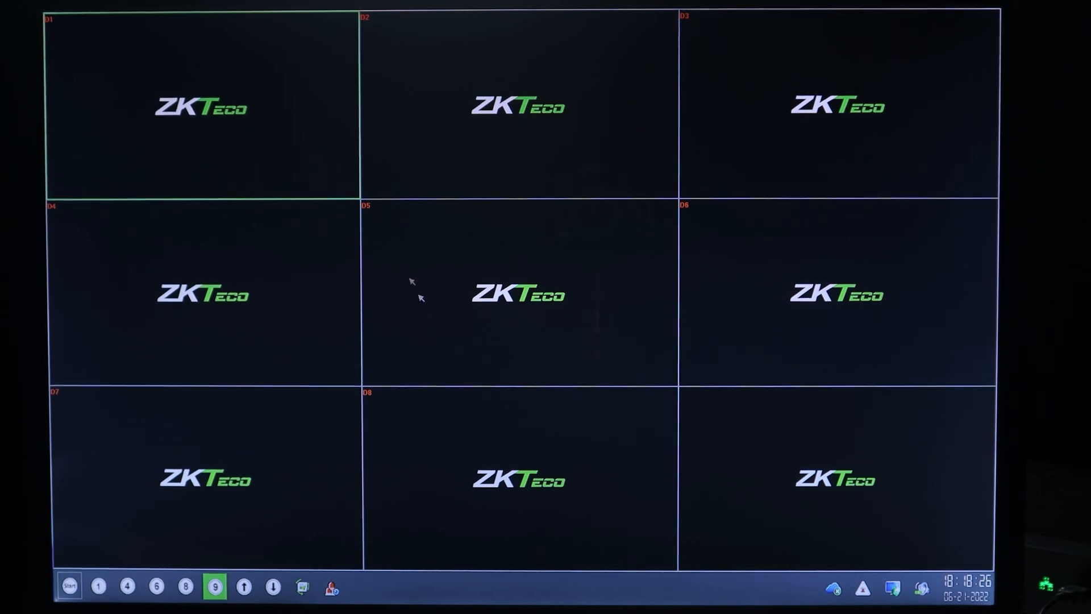
{"action": "mouse_move", "coordinate": [443, 309]}
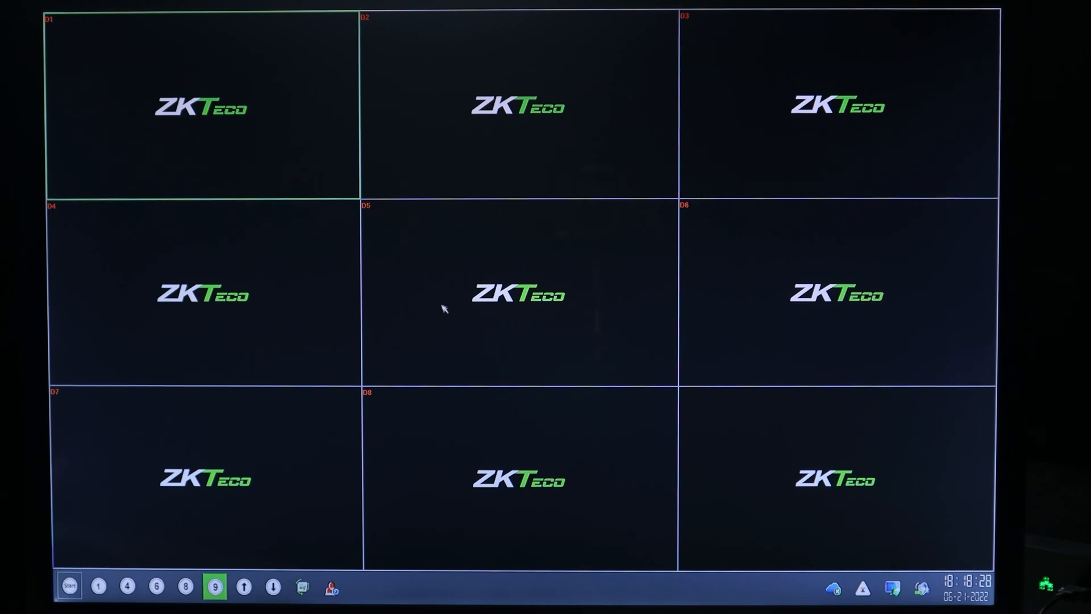
{"action": "mouse_move", "coordinate": [482, 311]}
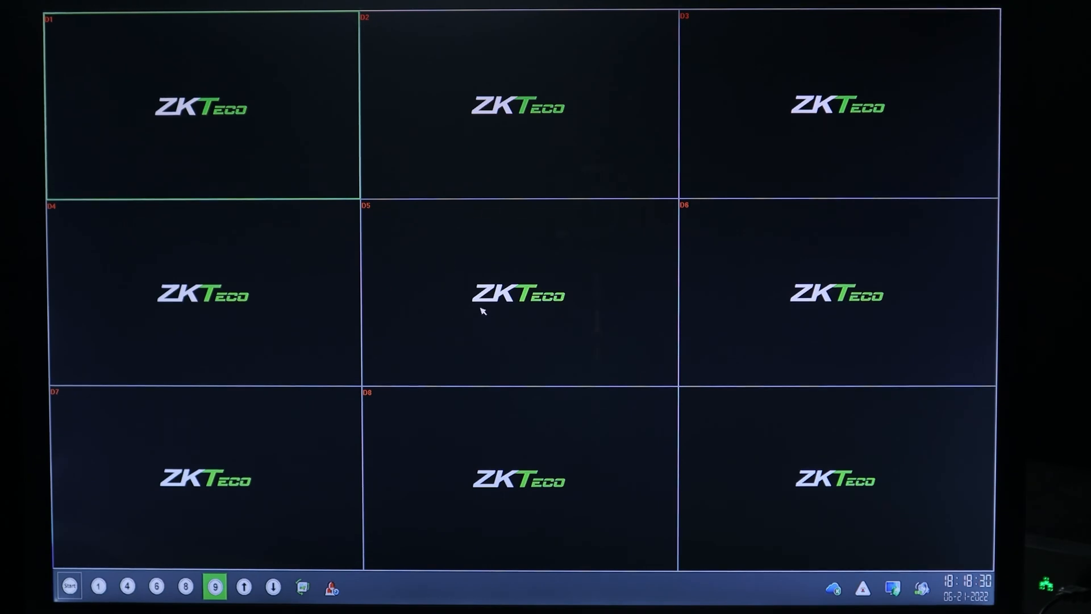
Log in as admin via the on-screen keyboard and decline the weak-password change reminder.
{"action": "right_click", "coordinate": [481, 311]}
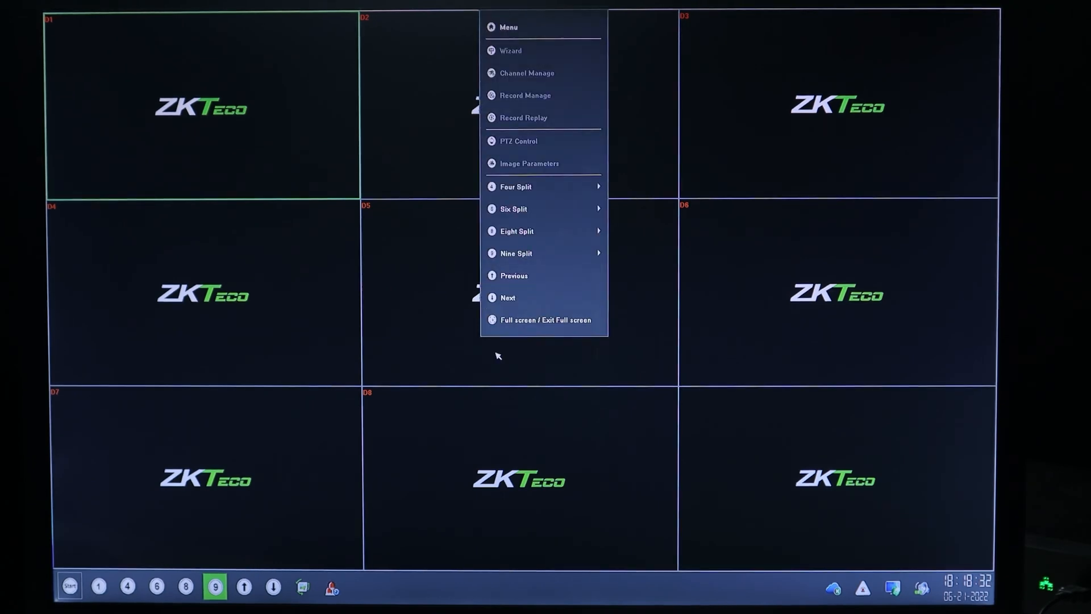
{"action": "mouse_move", "coordinate": [509, 27]}
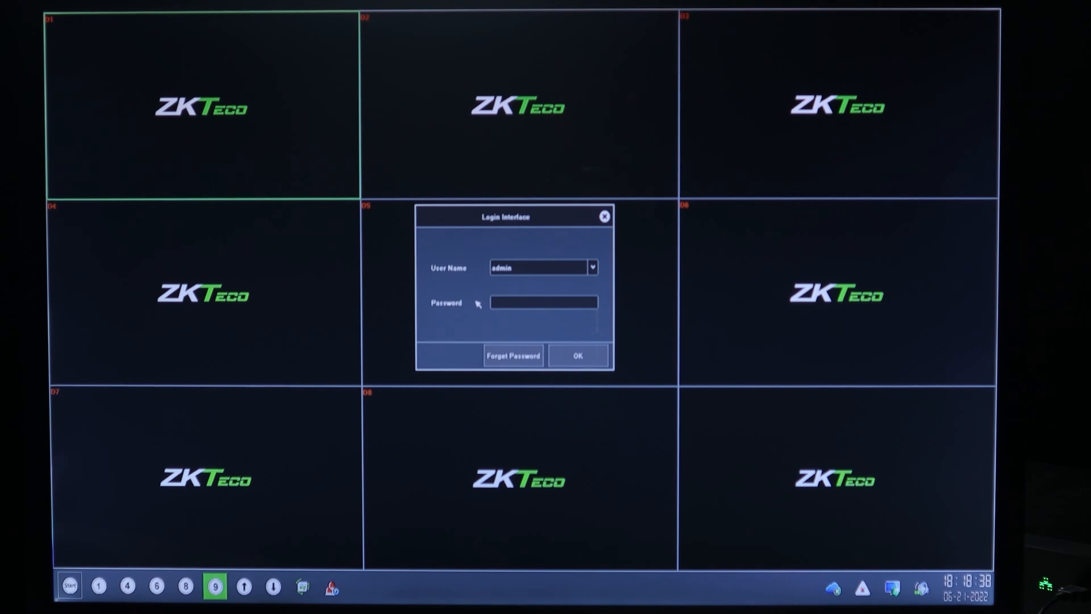
{"action": "left_click", "coordinate": [544, 302]}
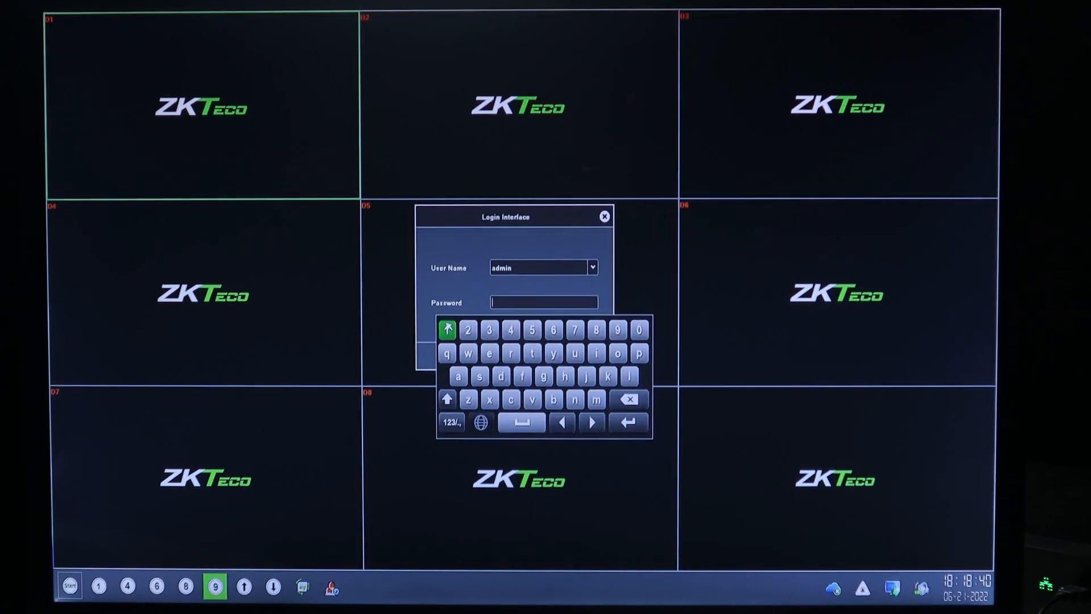
{"action": "left_click", "coordinate": [489, 330]}
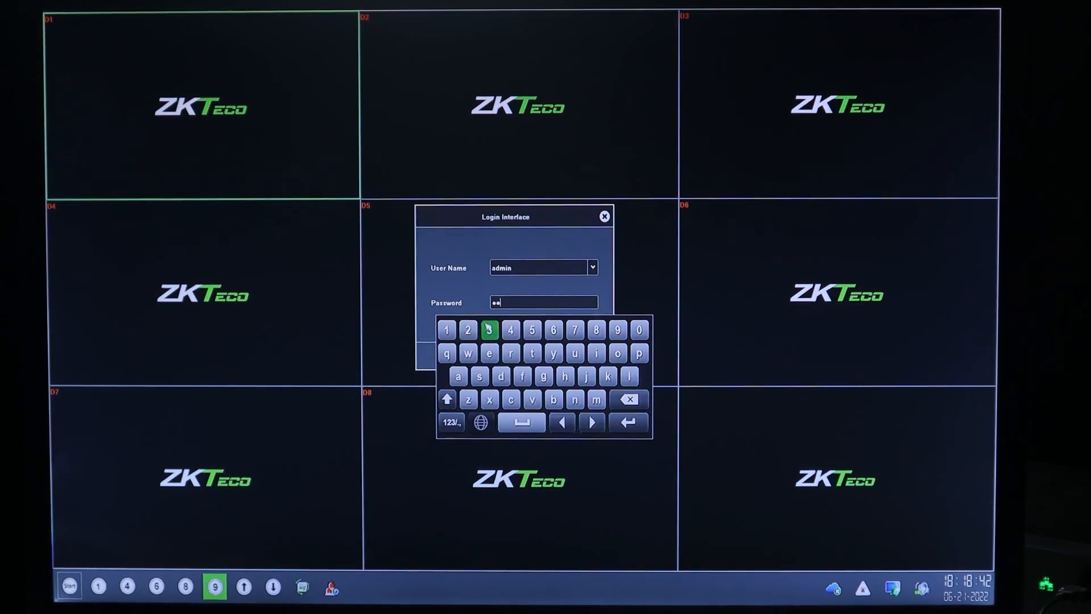
{"action": "left_click", "coordinate": [511, 330]}
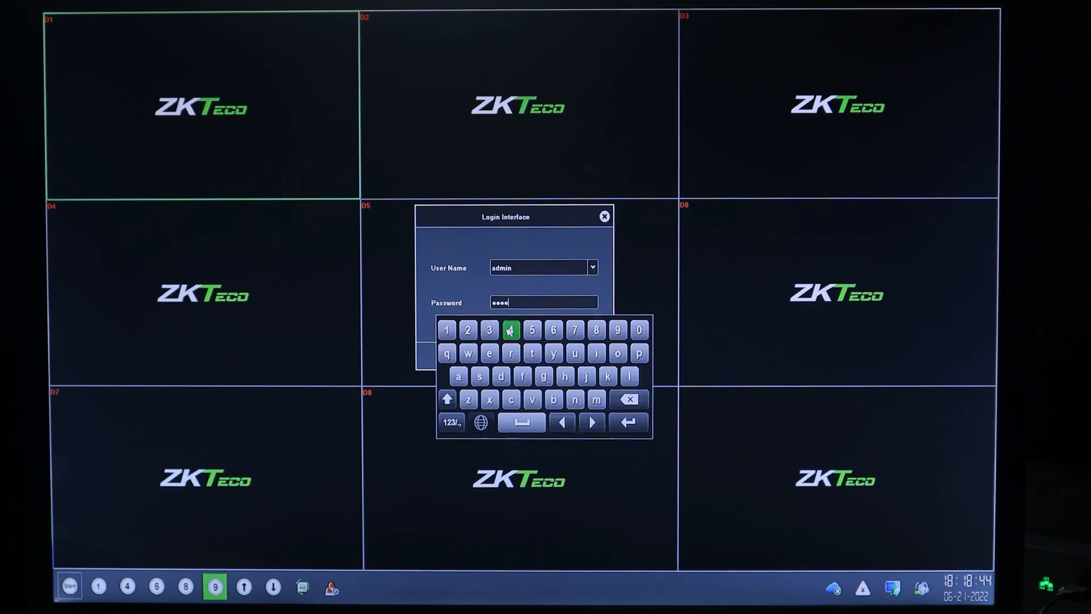
{"action": "left_click", "coordinate": [532, 330]}
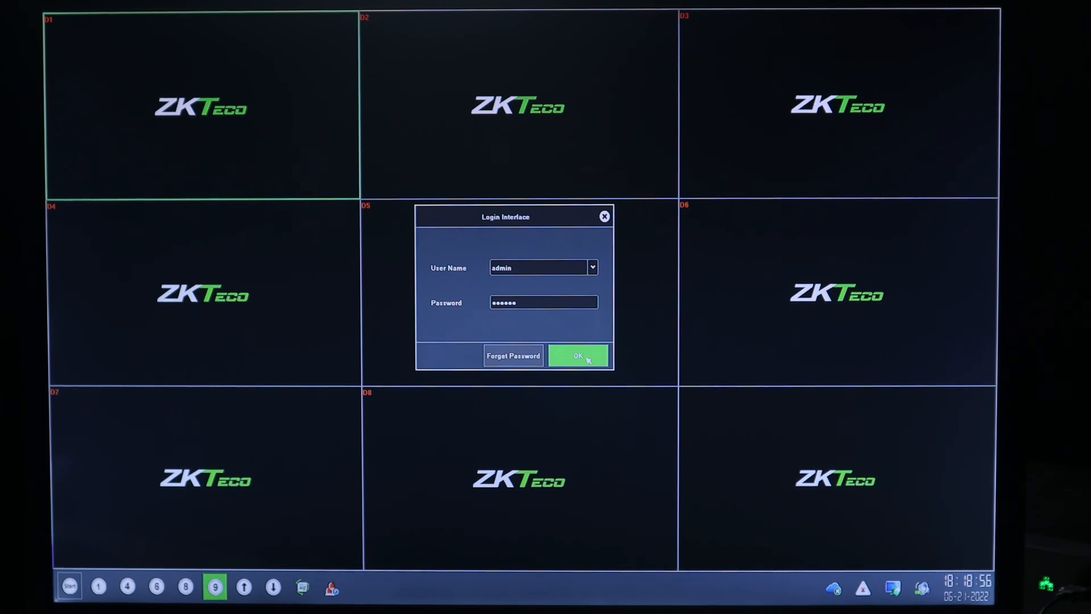
{"action": "left_click", "coordinate": [577, 356]}
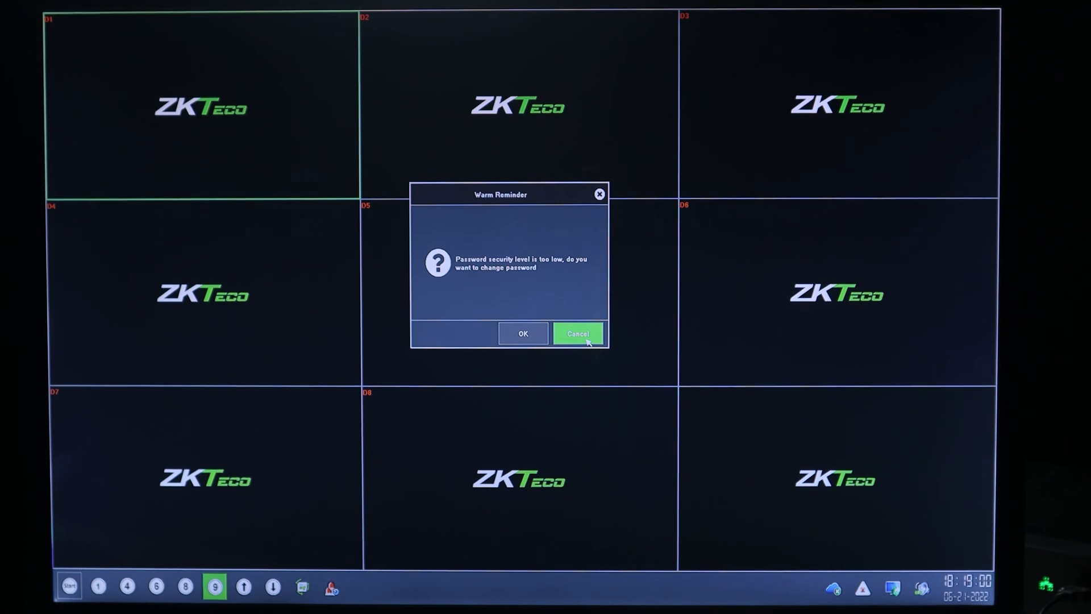
{"action": "left_click", "coordinate": [577, 333]}
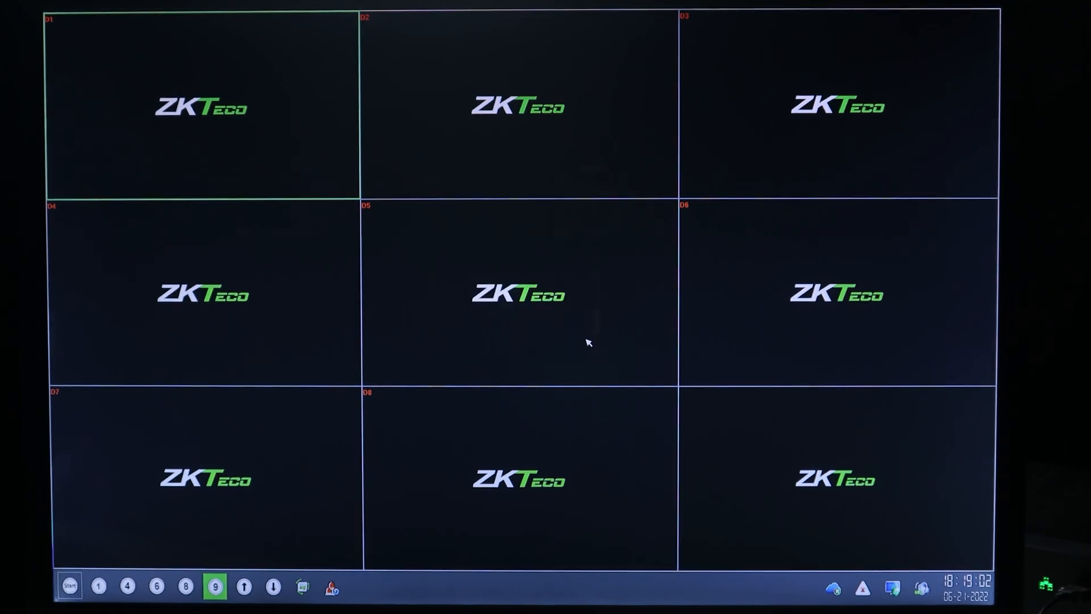
Launch the Wizard from the live-view menu and advance past its Welcome page.
{"action": "right_click", "coordinate": [586, 342]}
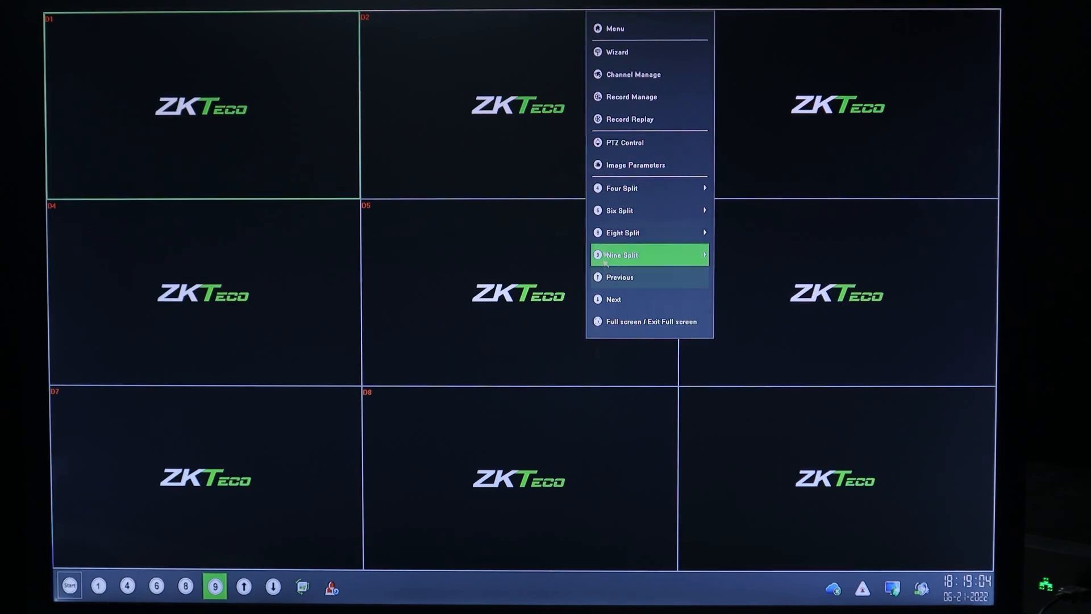
{"action": "mouse_move", "coordinate": [616, 51]}
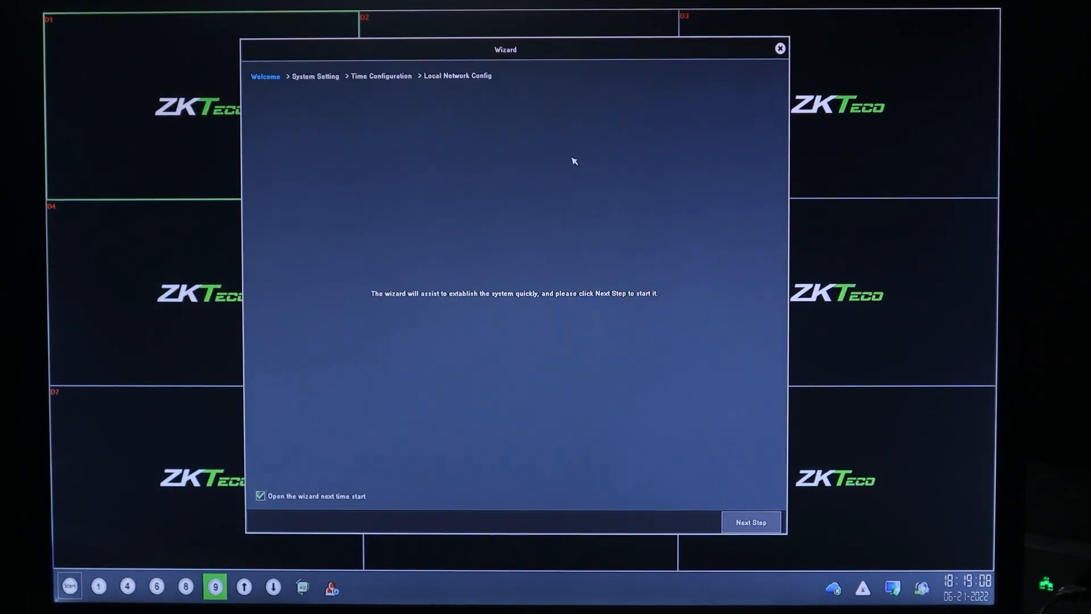
{"action": "mouse_move", "coordinate": [545, 122]}
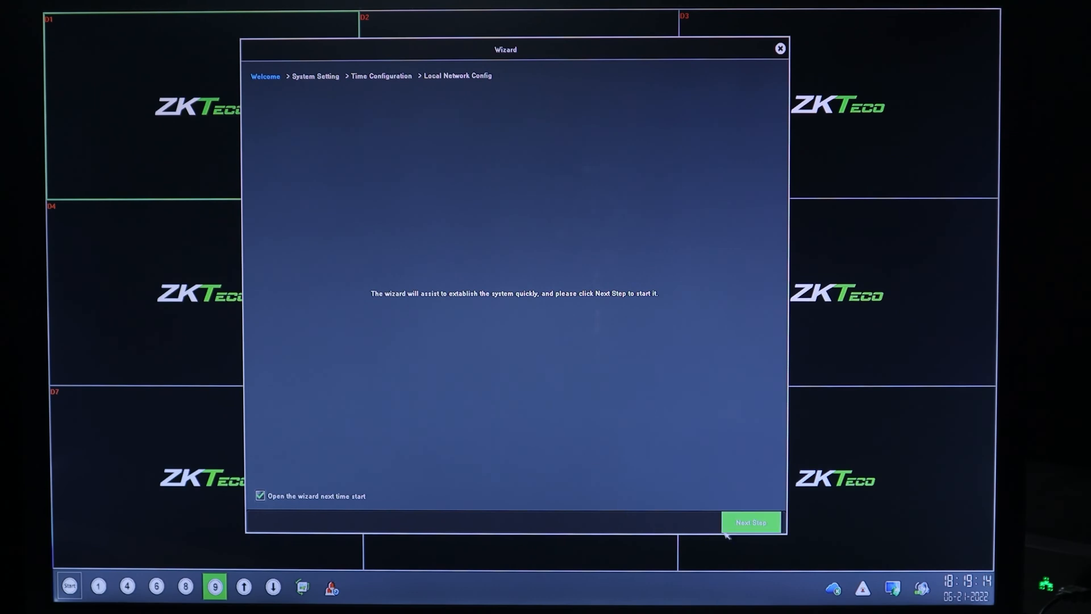
{"action": "left_click", "coordinate": [750, 522]}
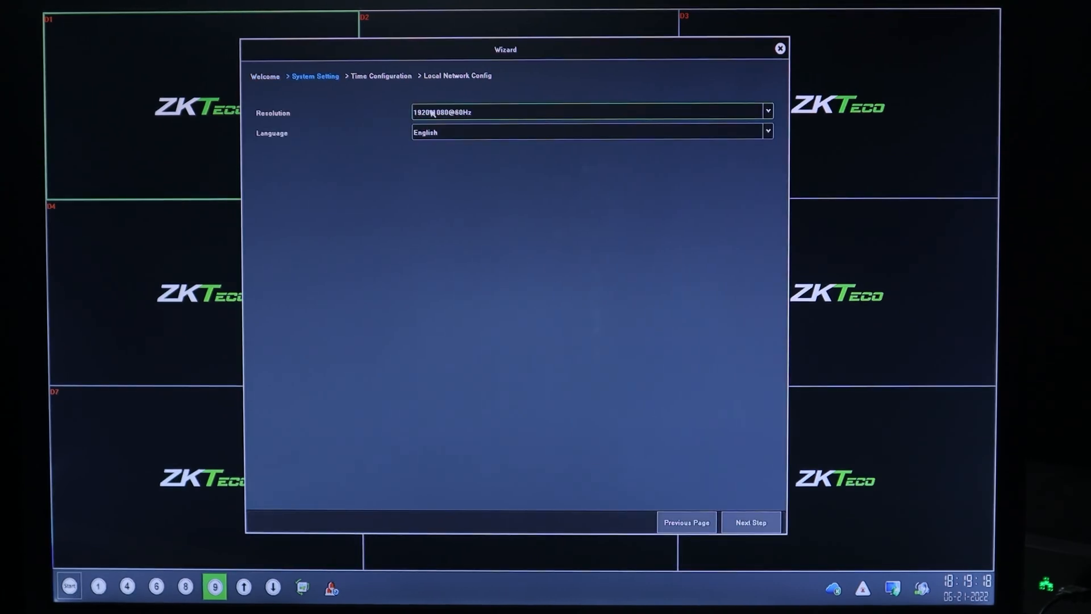
{"action": "mouse_move", "coordinate": [488, 148]}
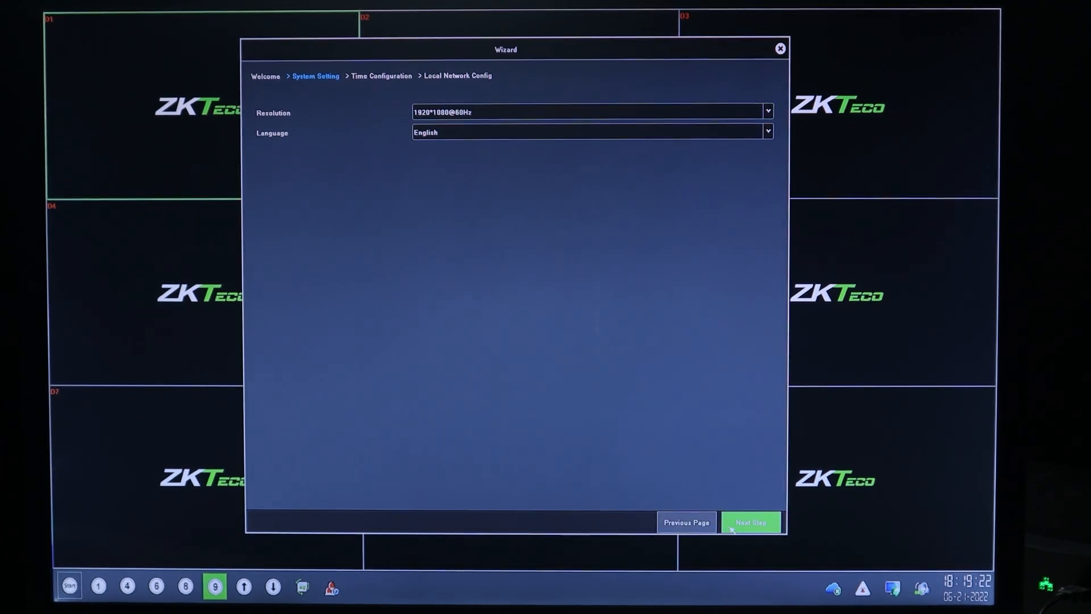
Advance the wizard from System Setting to Time Configuration.
{"action": "left_click", "coordinate": [751, 521]}
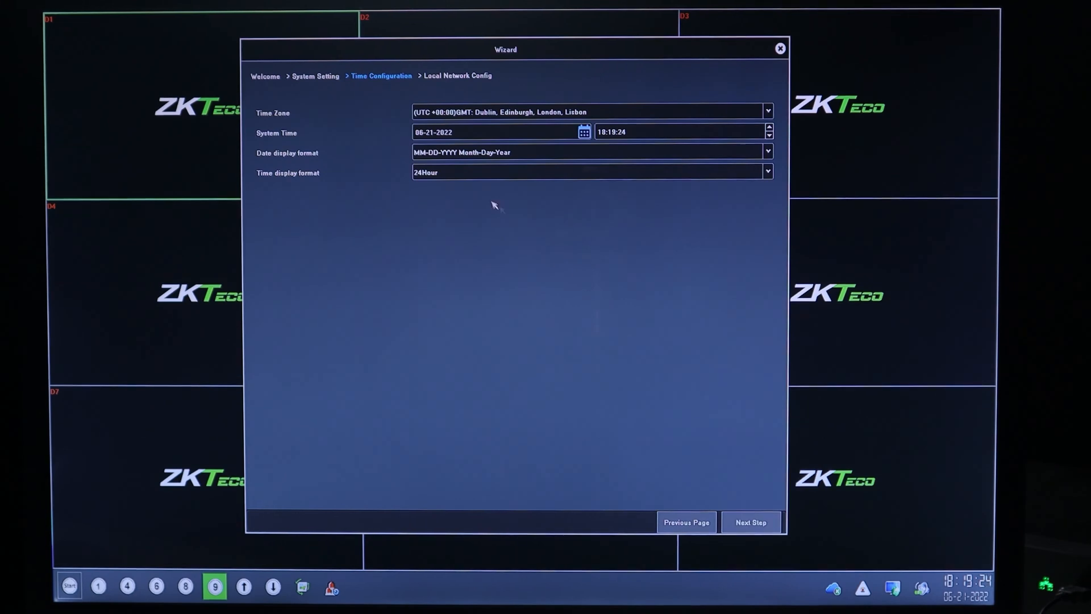
{"action": "mouse_move", "coordinate": [380, 122]}
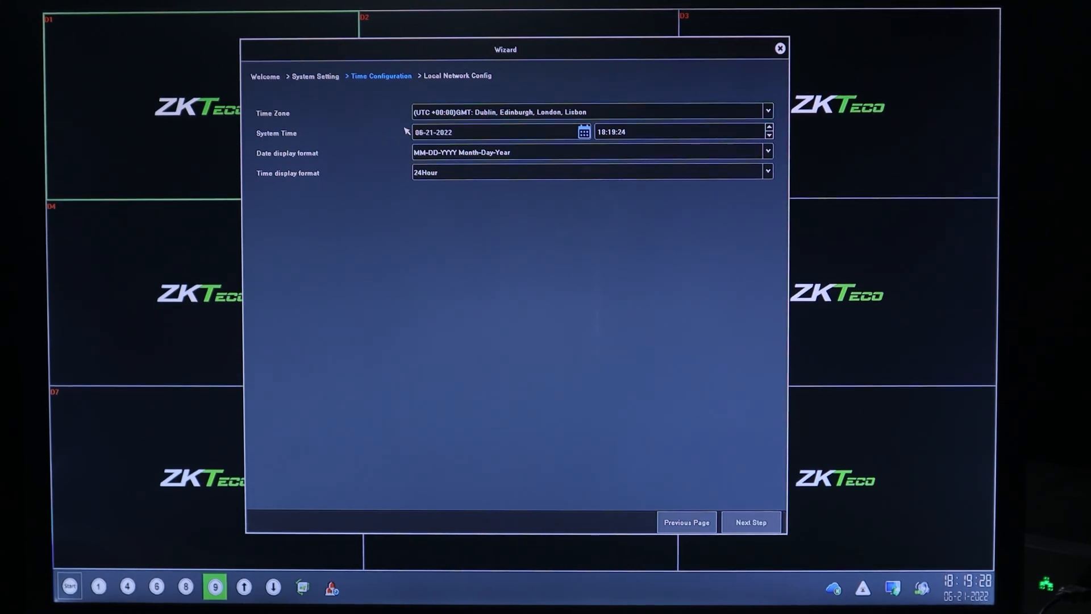
{"action": "mouse_move", "coordinate": [550, 172]}
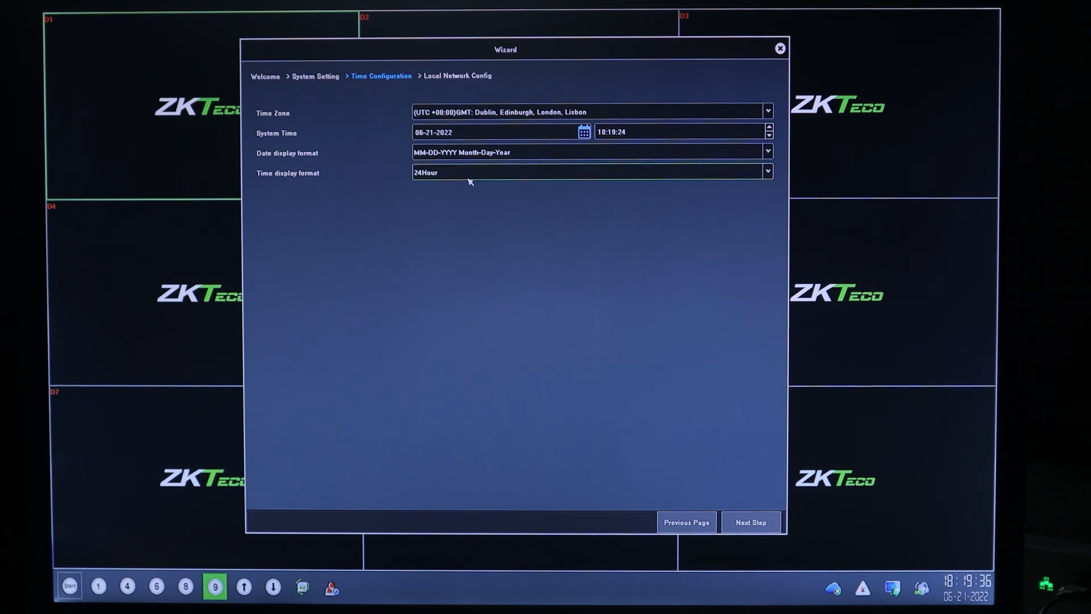
{"action": "mouse_move", "coordinate": [717, 492]}
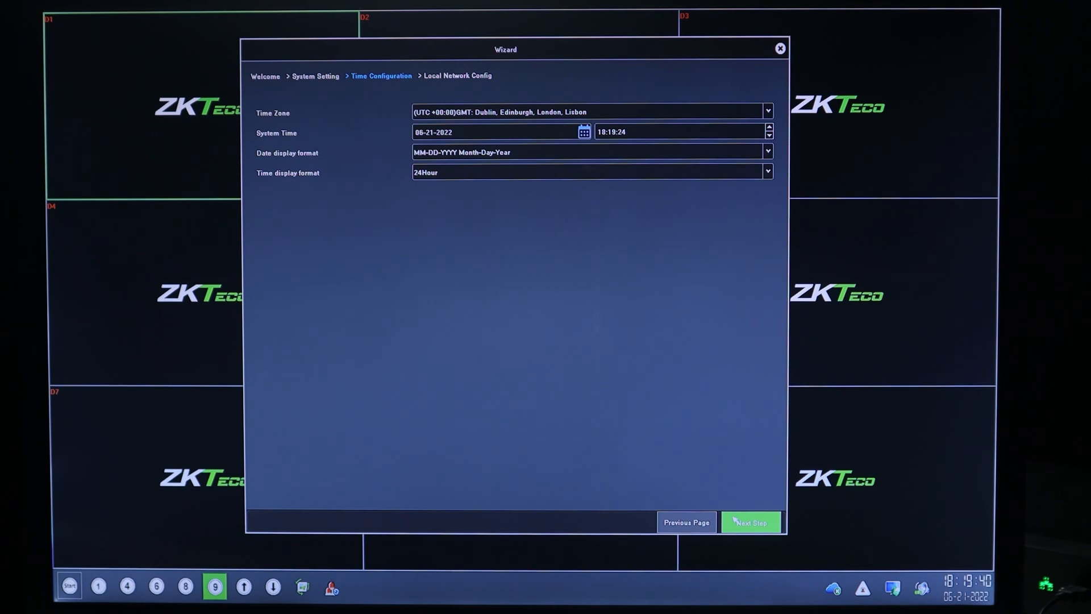
Enable DHCP on LAN1 in Local Network Config and complete the wizard.
{"action": "left_click", "coordinate": [750, 521]}
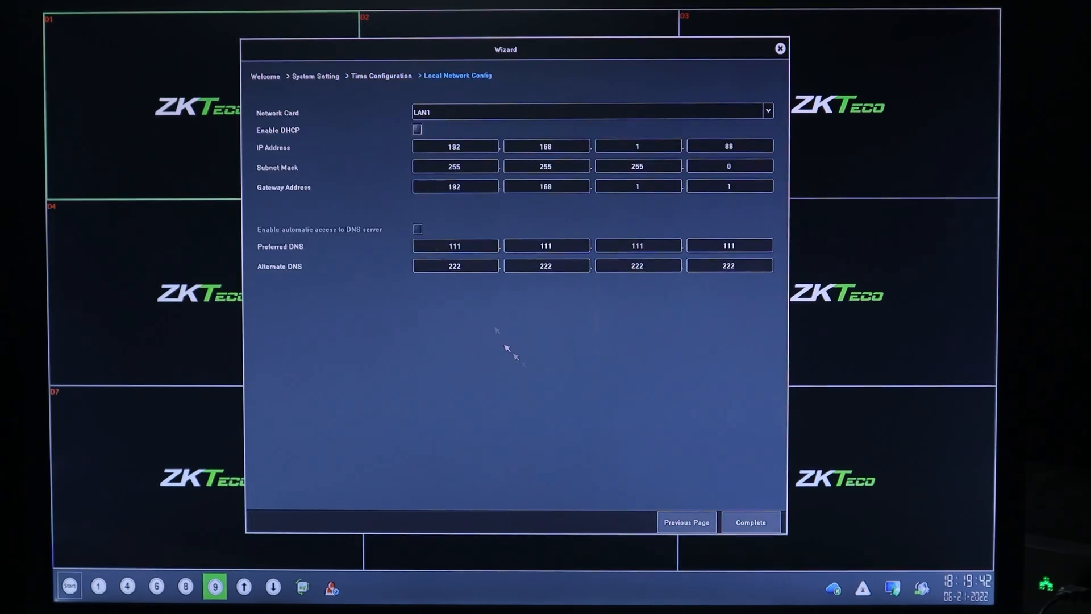
{"action": "mouse_move", "coordinate": [361, 131]}
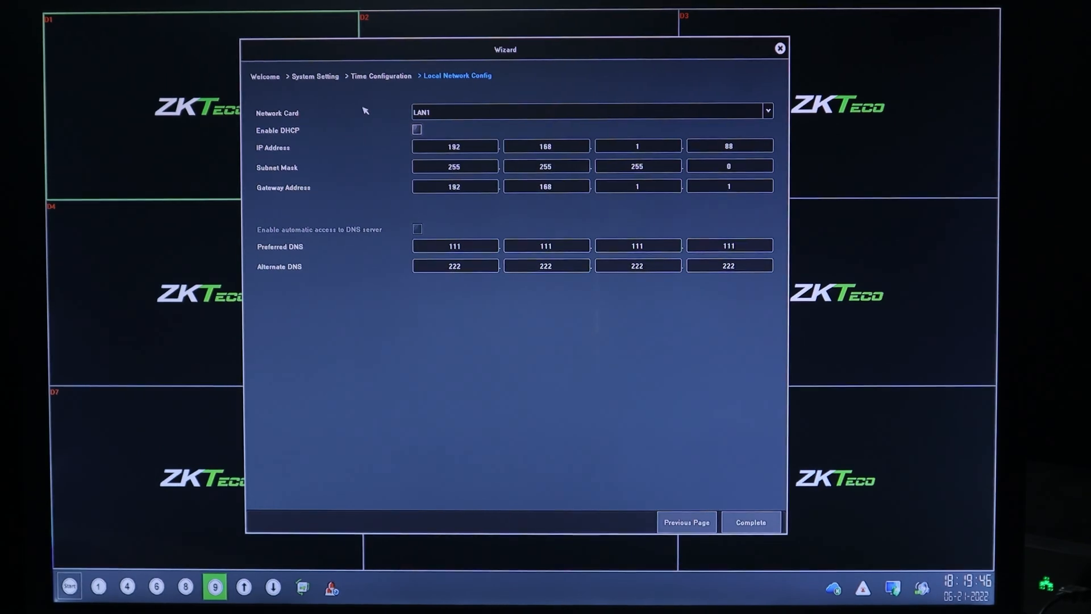
{"action": "mouse_move", "coordinate": [334, 129]}
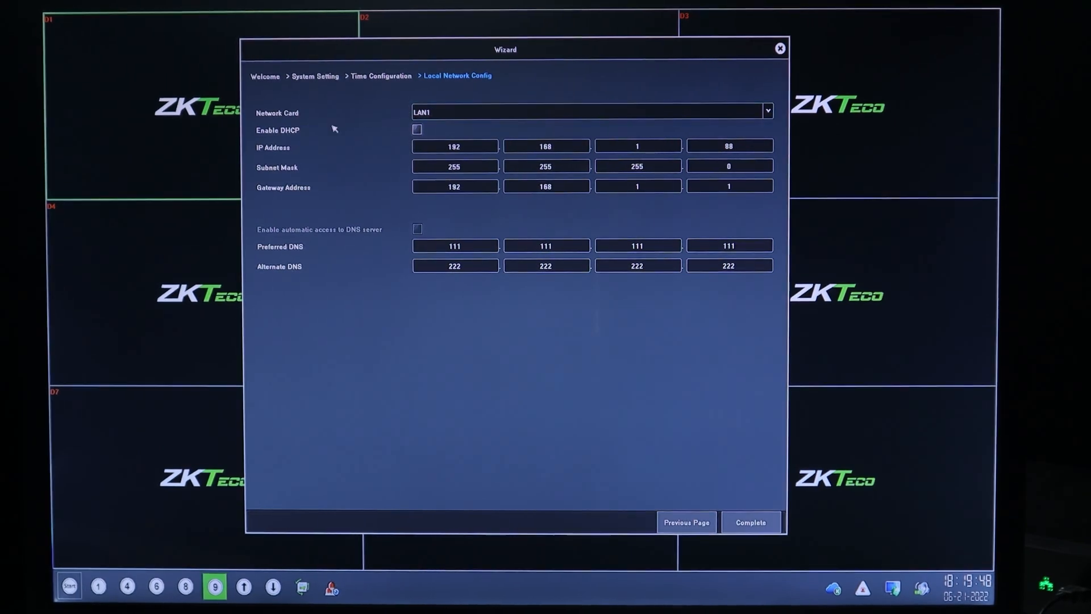
{"action": "mouse_move", "coordinate": [321, 134]}
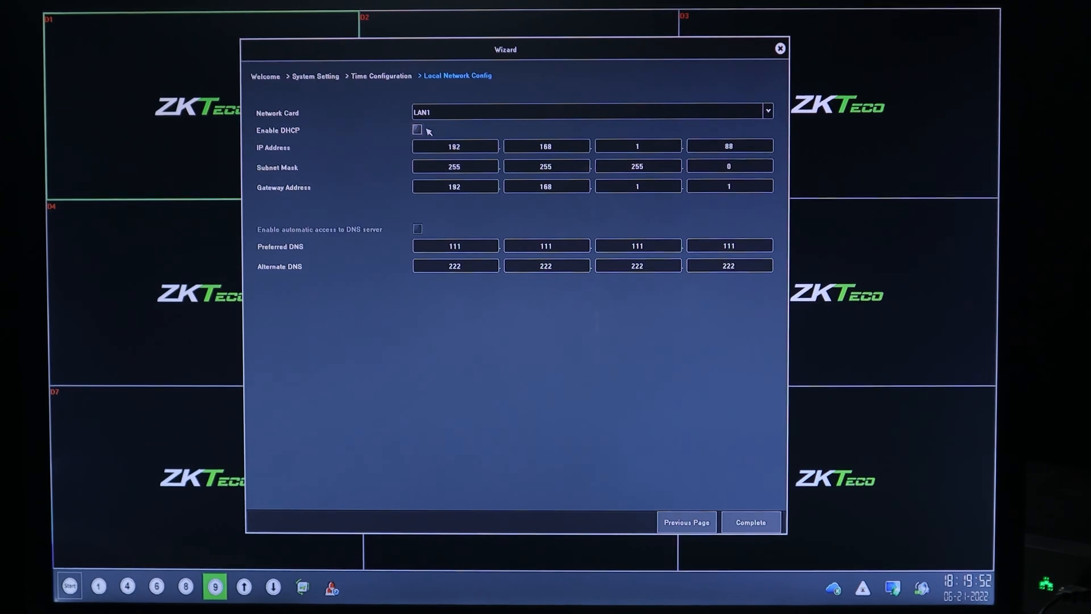
{"action": "left_click", "coordinate": [417, 130]}
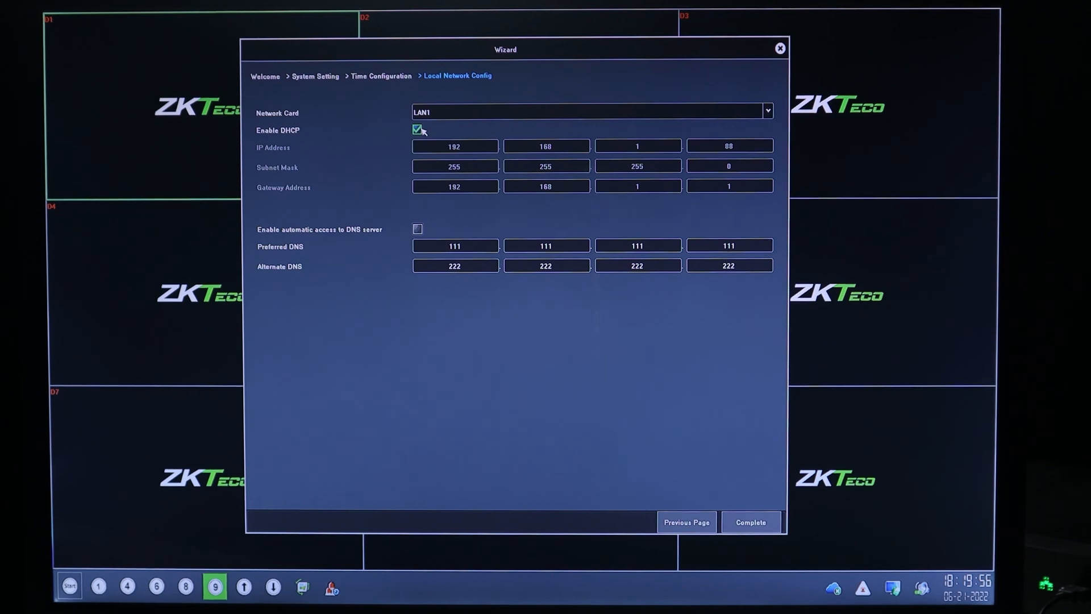
{"action": "mouse_move", "coordinate": [423, 159]}
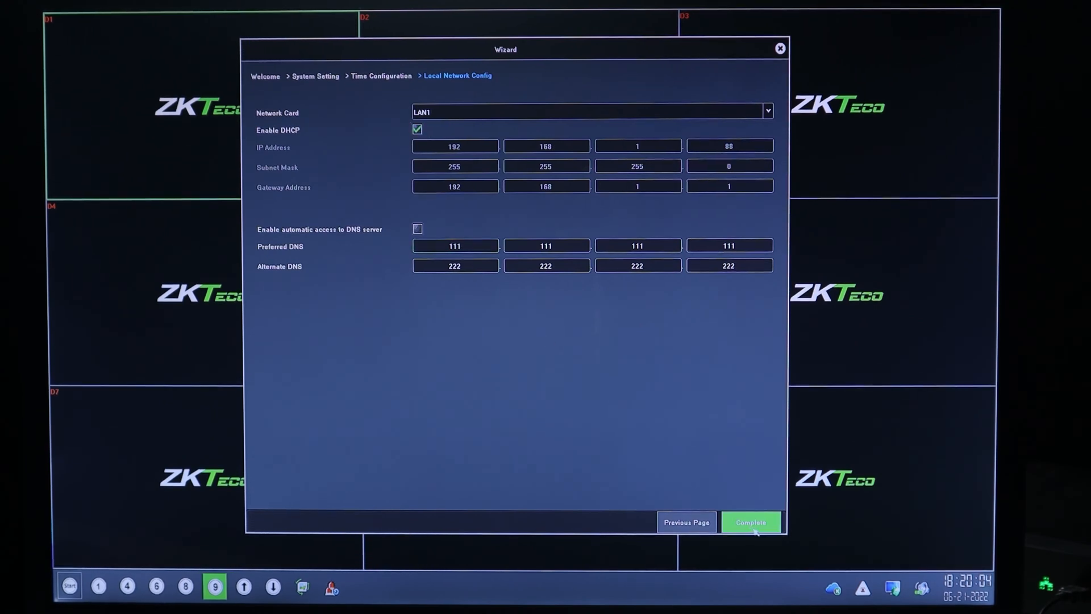
{"action": "left_click", "coordinate": [750, 521]}
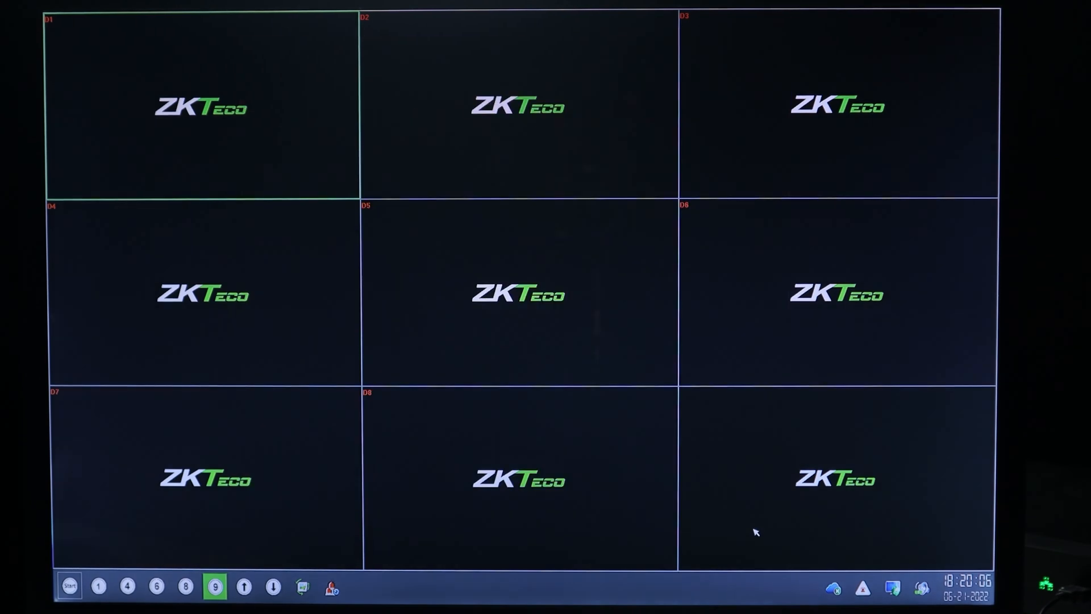
{"action": "mouse_move", "coordinate": [543, 390]}
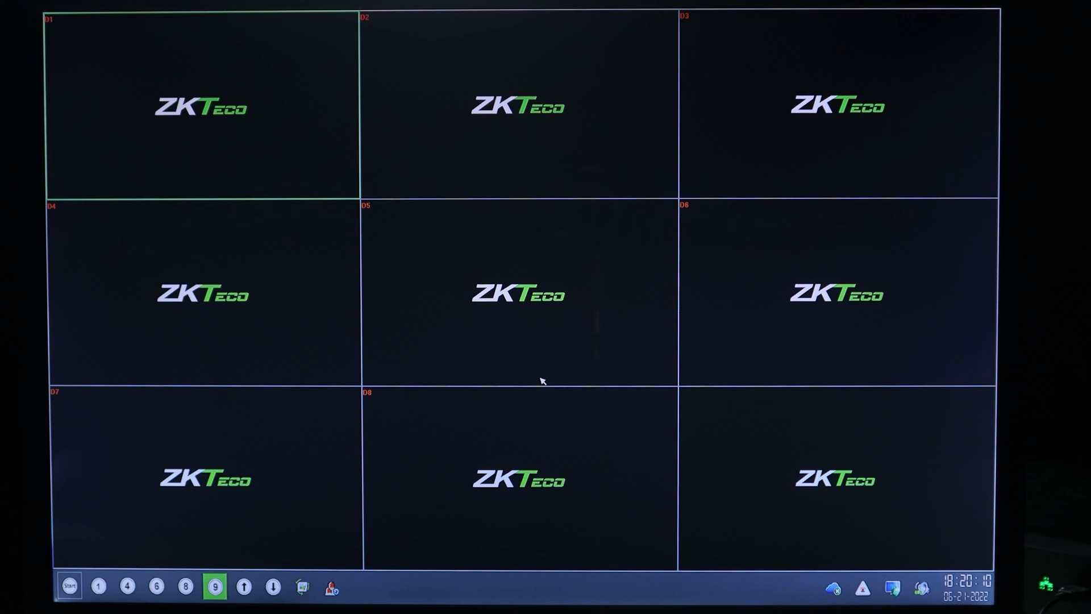
Go to Network Manage basic settings showing the 10.0.10.157 address.
{"action": "right_click", "coordinate": [542, 381]}
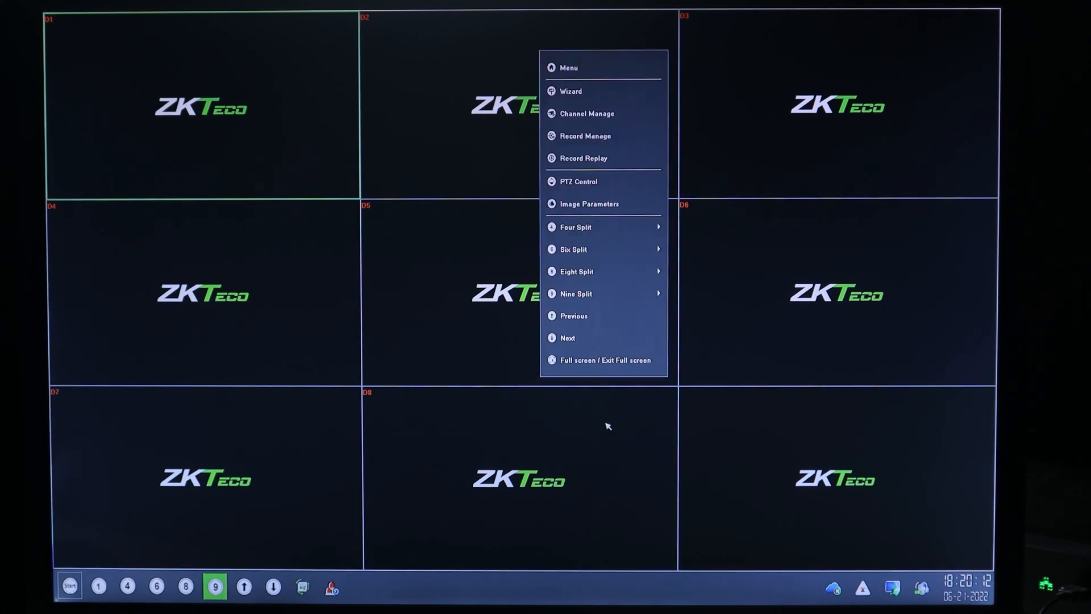
{"action": "mouse_move", "coordinate": [577, 67]}
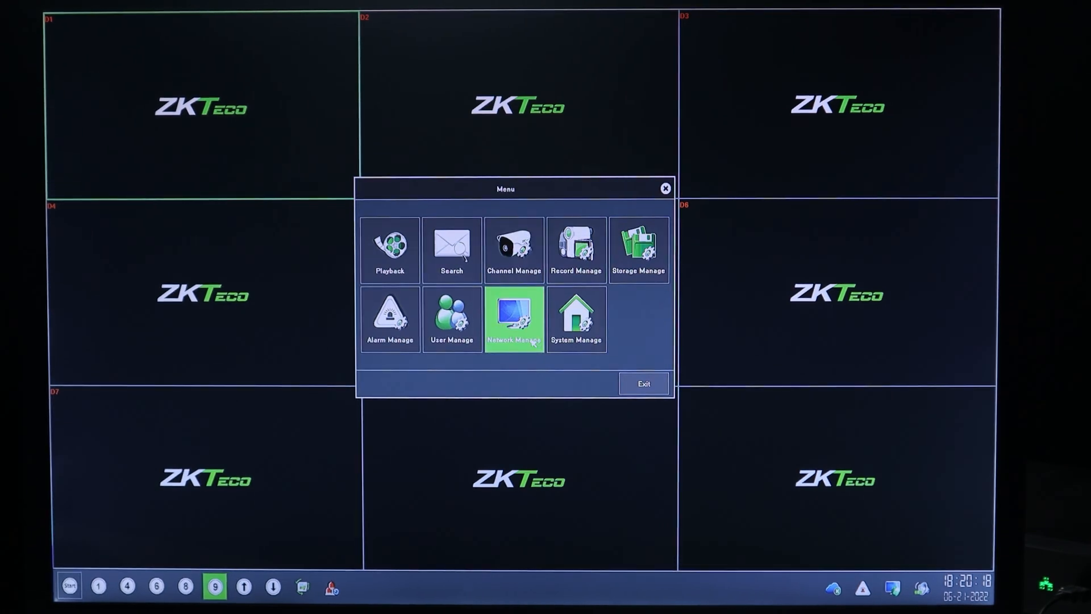
{"action": "left_click", "coordinate": [513, 320]}
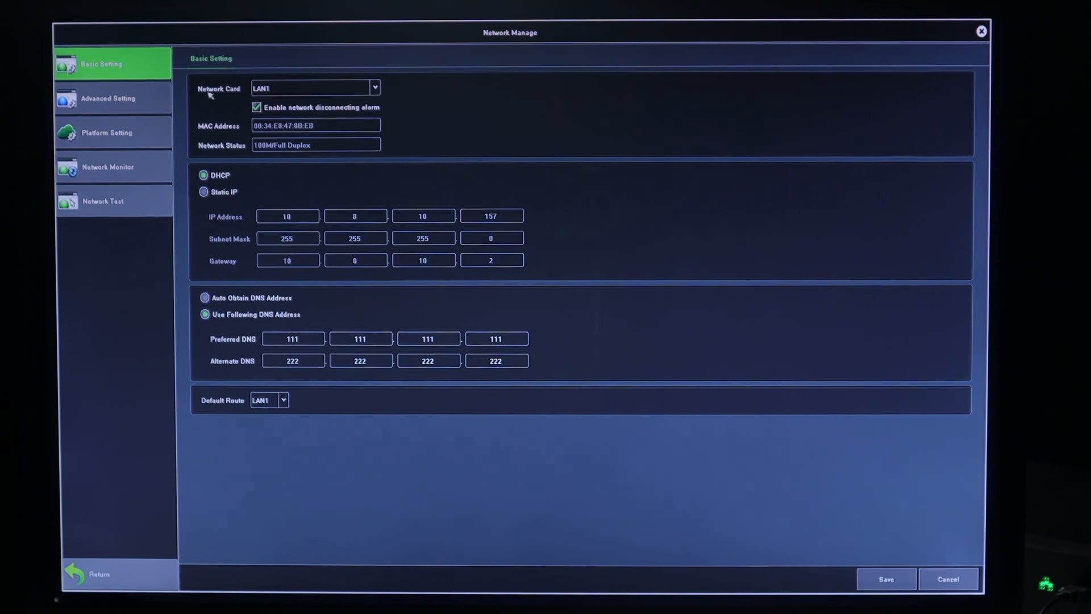
{"action": "mouse_move", "coordinate": [219, 119]}
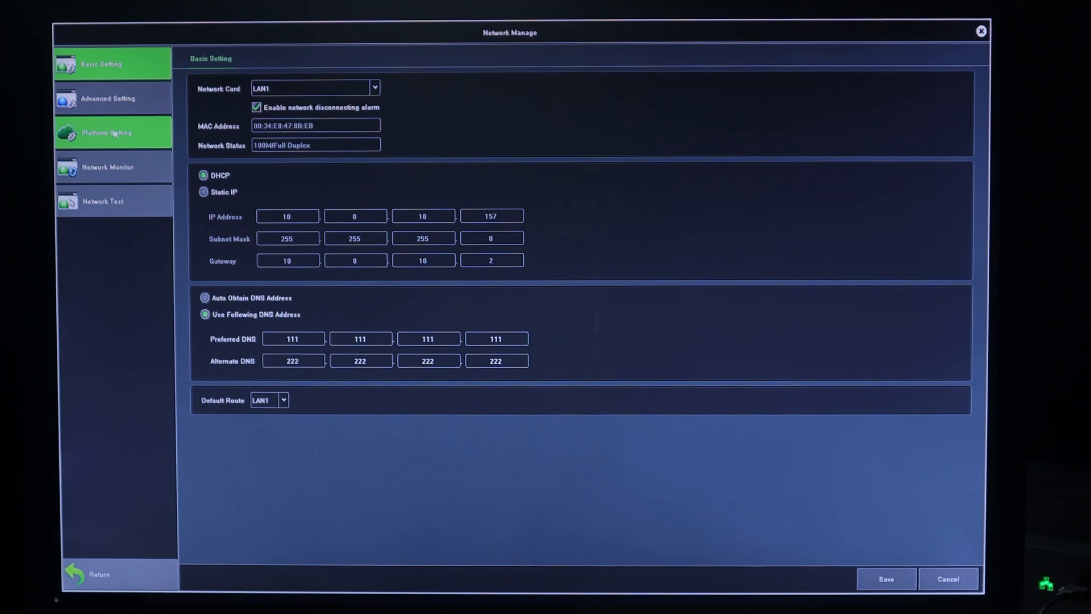
View Platform Setting to confirm the P2P status reads Online.
{"action": "left_click", "coordinate": [106, 132]}
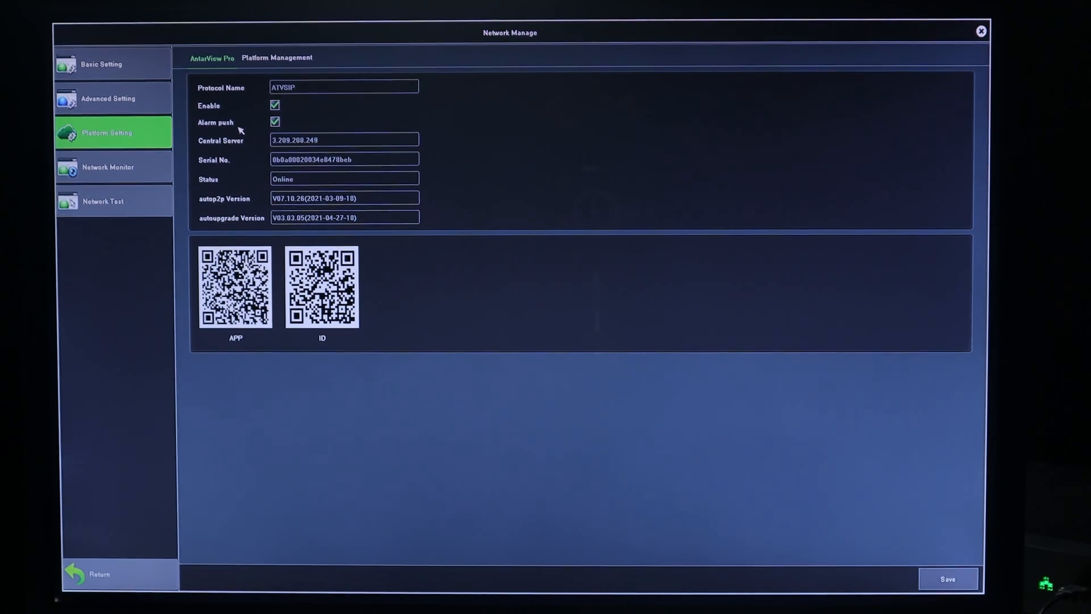
{"action": "mouse_move", "coordinate": [245, 148]}
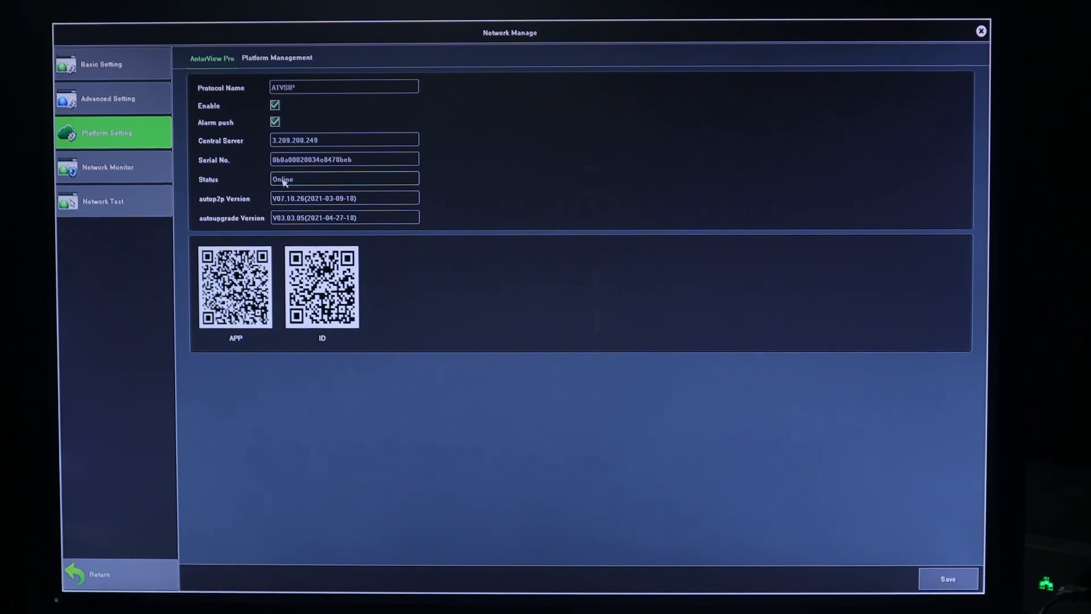
{"action": "mouse_move", "coordinate": [239, 180]}
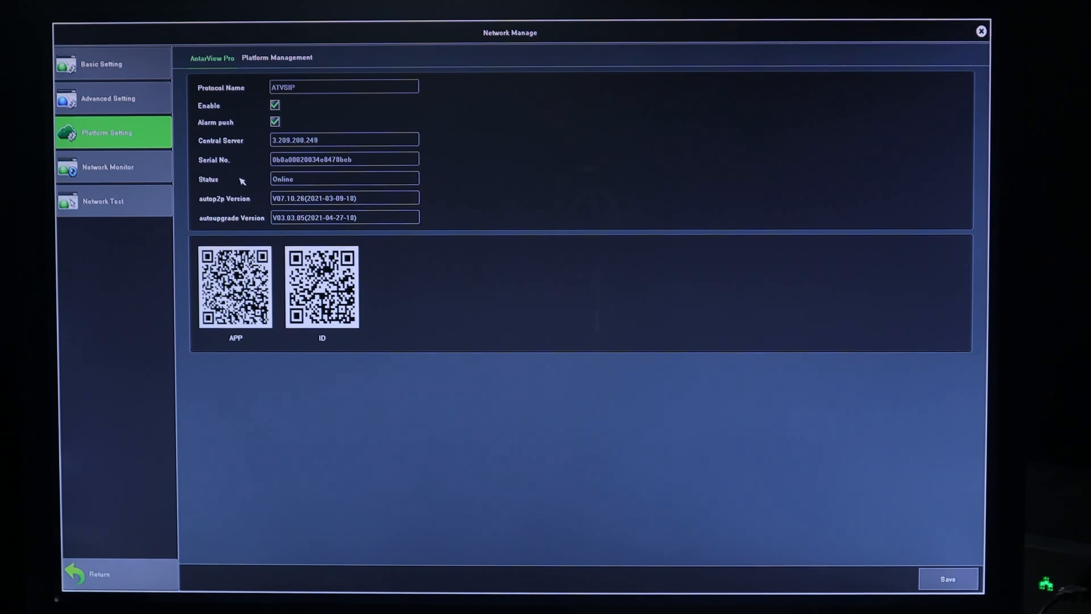
{"action": "mouse_move", "coordinate": [262, 190]}
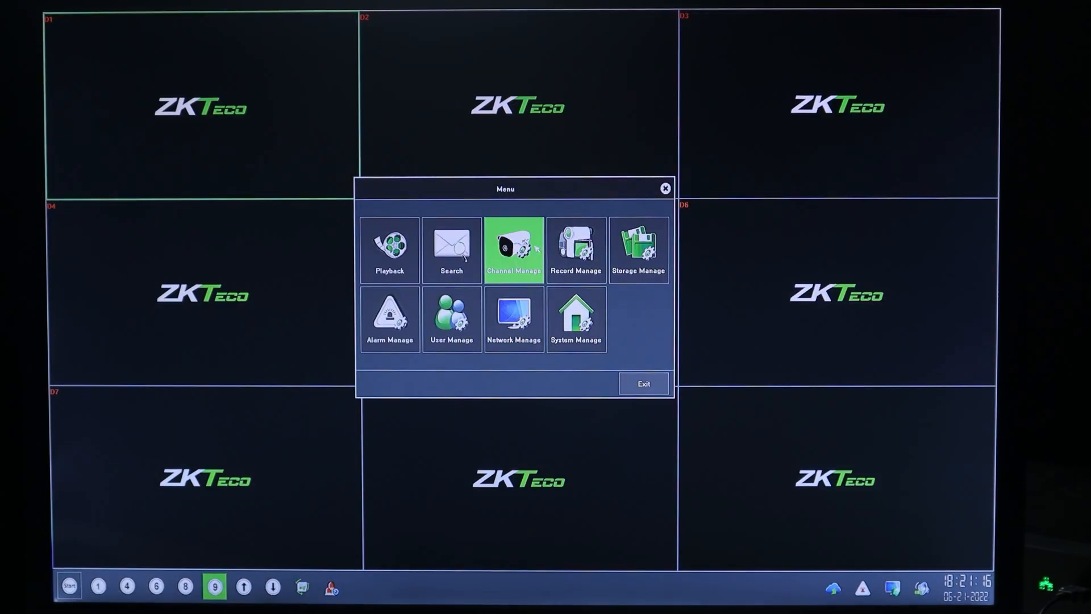
Enter Channel Manage and start Add Channel on the Auto Add tab.
{"action": "left_click", "coordinate": [513, 249]}
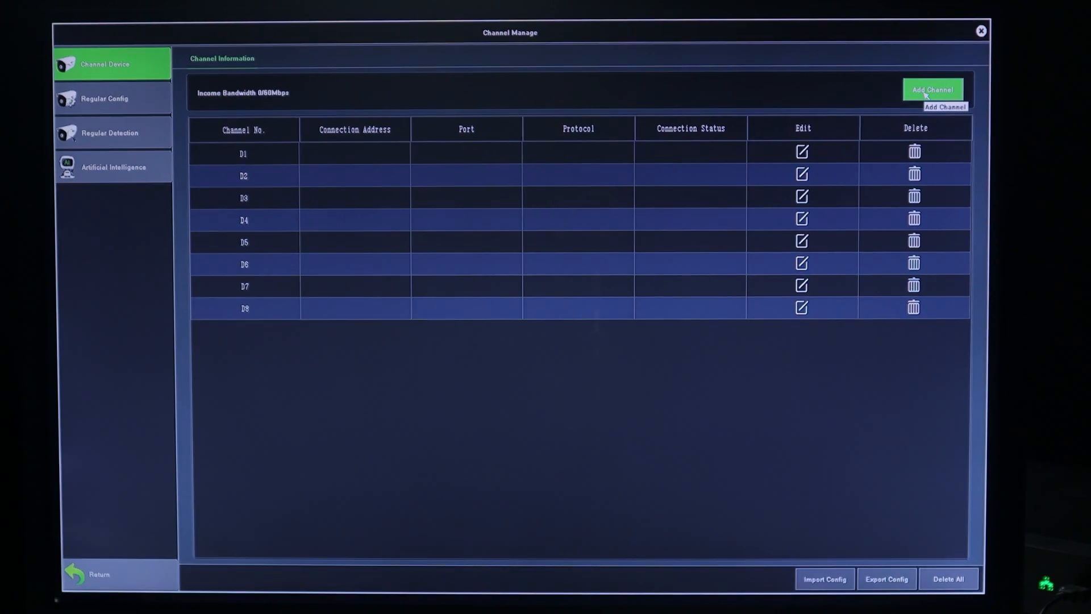
{"action": "left_click", "coordinate": [931, 88]}
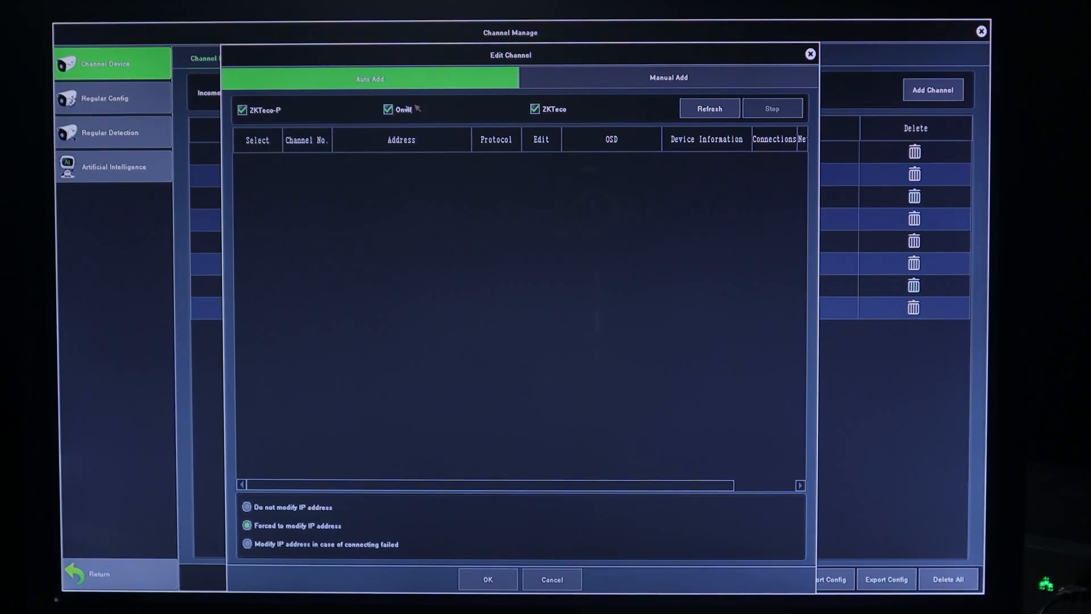
Untick ZKTeco-P and Onvif, refresh the search, and stop once cameras are listed.
{"action": "left_click", "coordinate": [242, 109]}
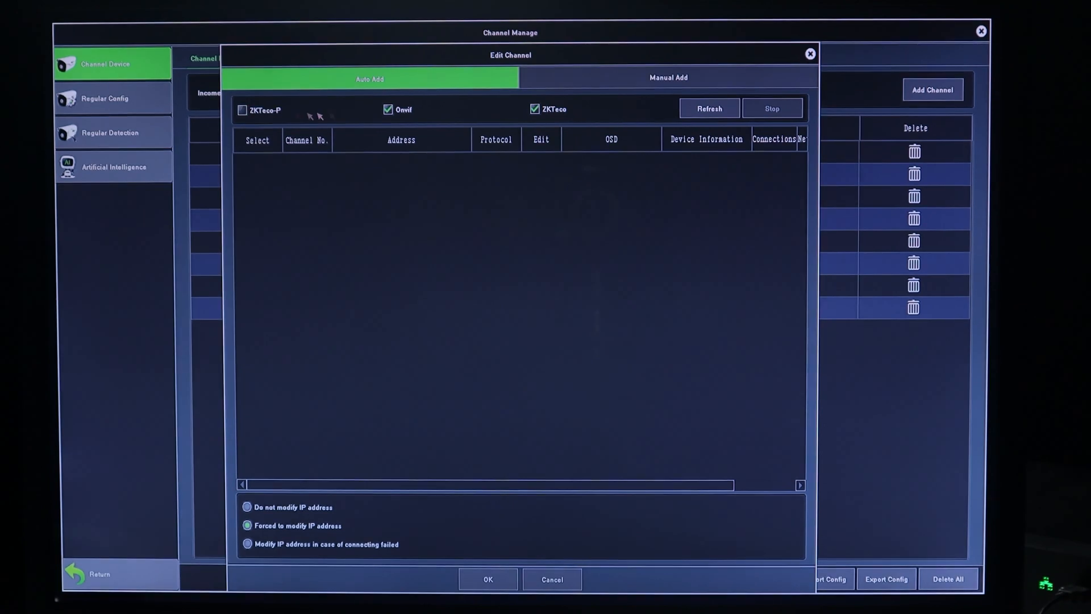
{"action": "left_click", "coordinate": [388, 110]}
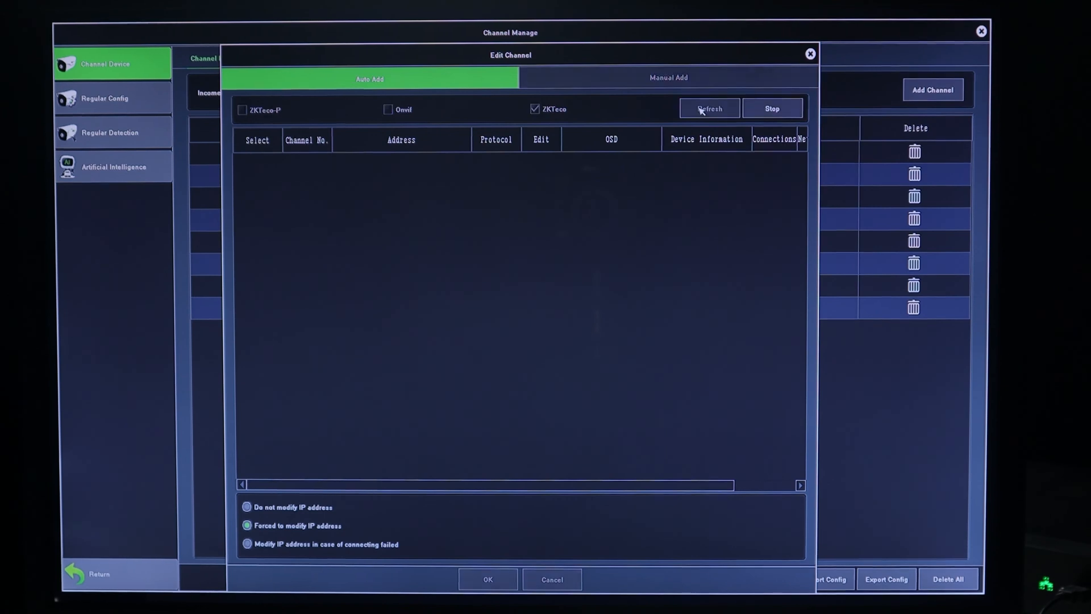
{"action": "left_click", "coordinate": [708, 109]}
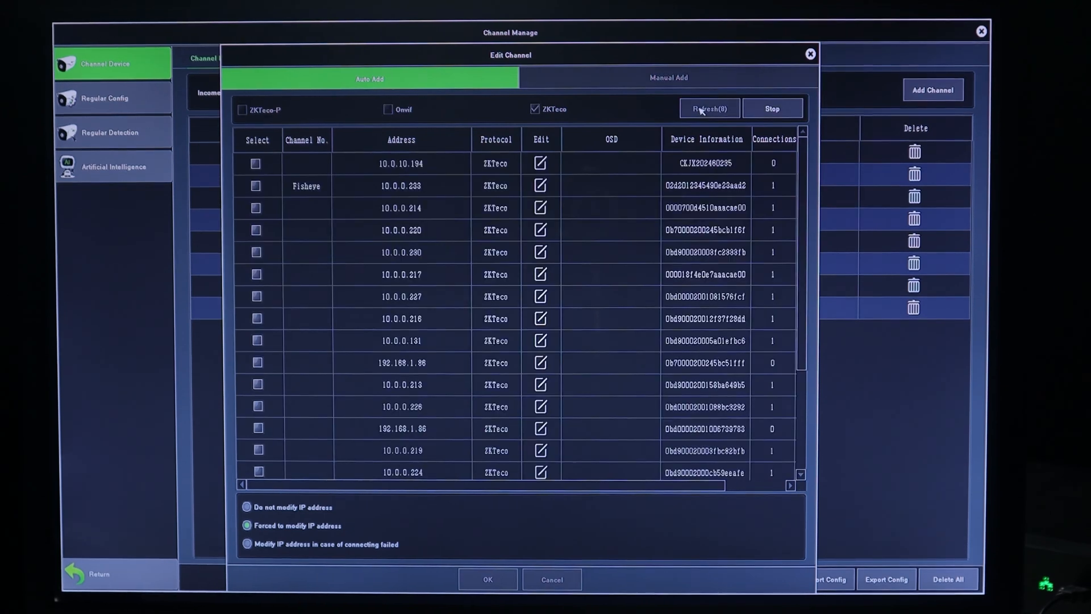
{"action": "left_click", "coordinate": [709, 109]}
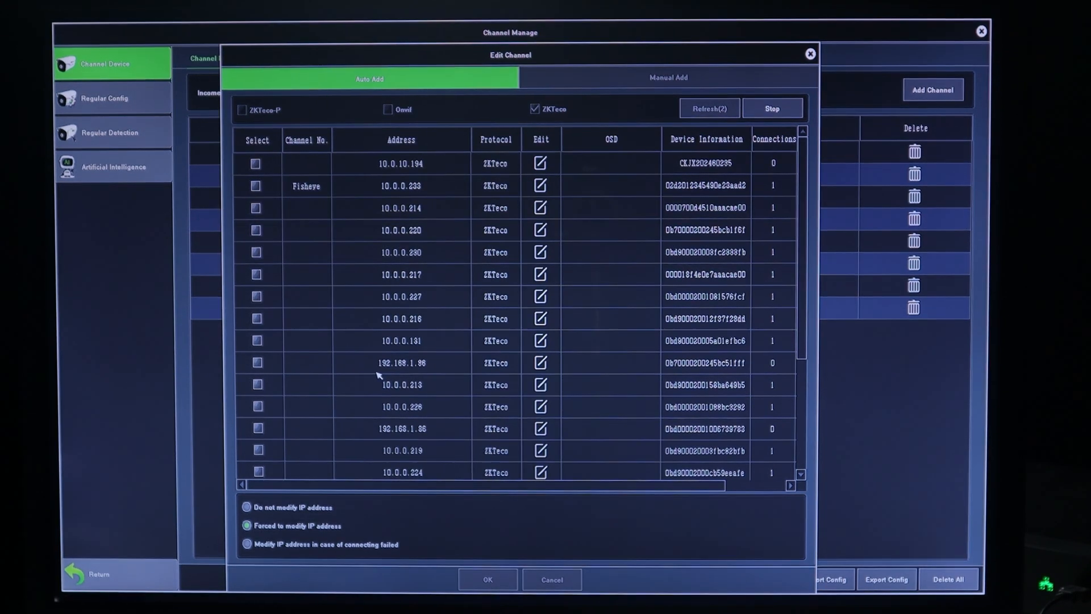
{"action": "left_click", "coordinate": [708, 109]}
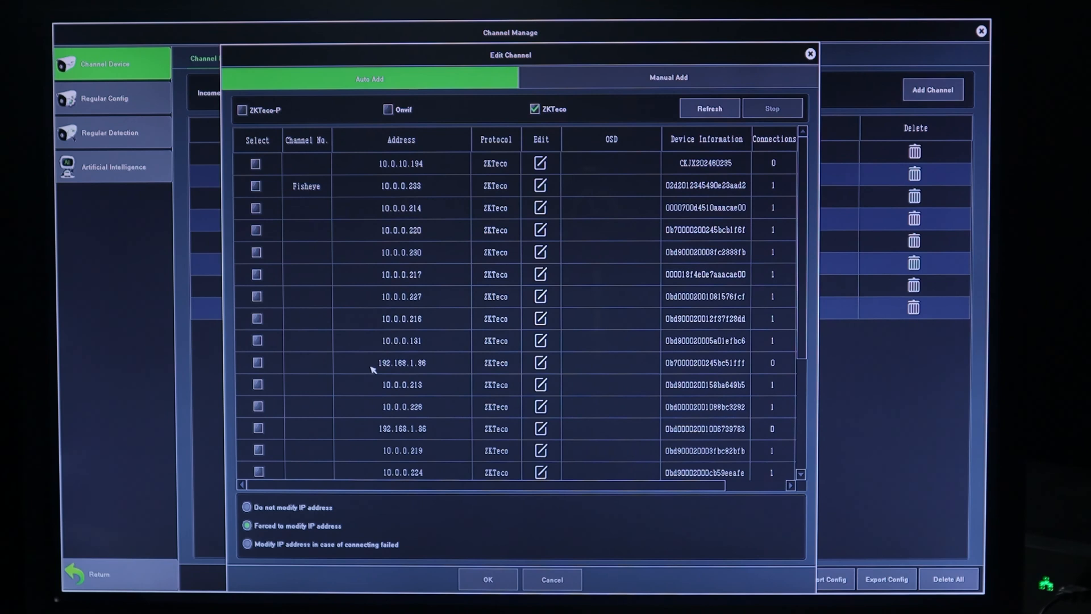
{"action": "mouse_move", "coordinate": [407, 374]}
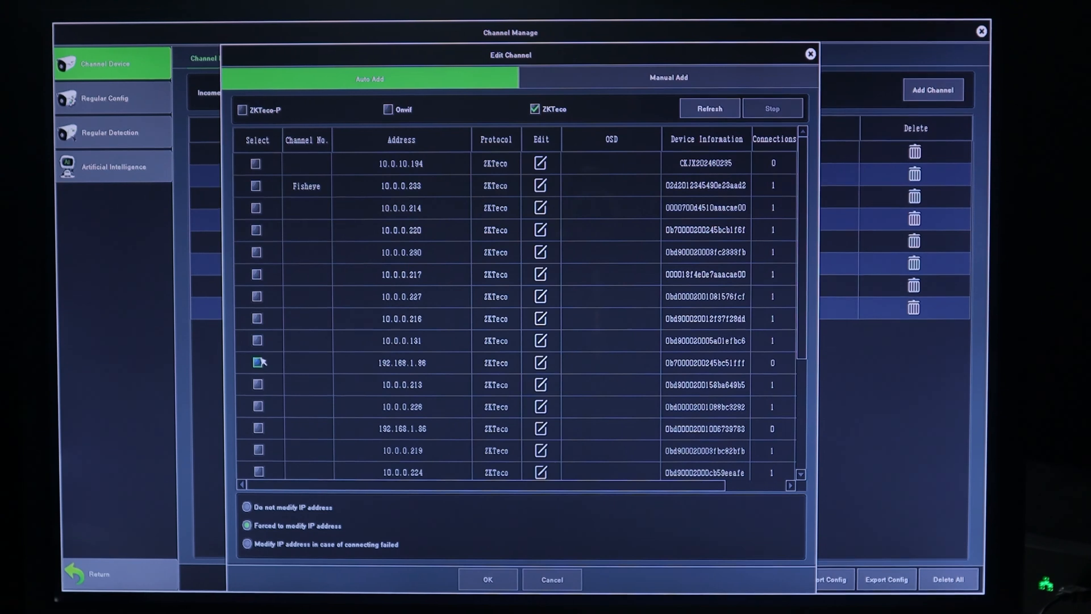
Add the 192.168.1.x cameras as D1 and D2, accepting start IP 10.0.10.157 on LAN1.
{"action": "left_click", "coordinate": [256, 362]}
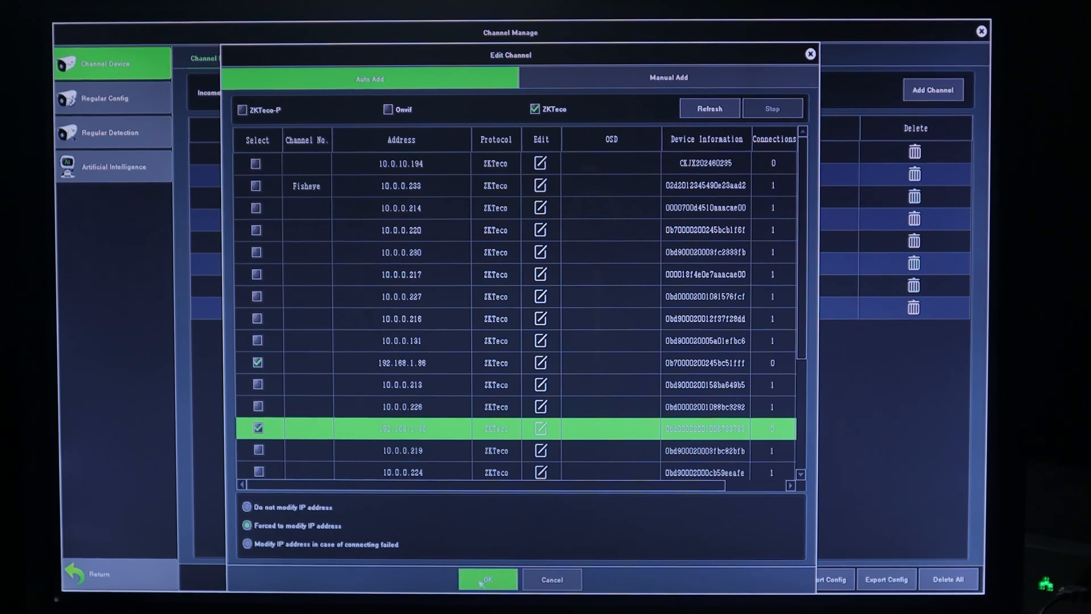
{"action": "left_click", "coordinate": [488, 578]}
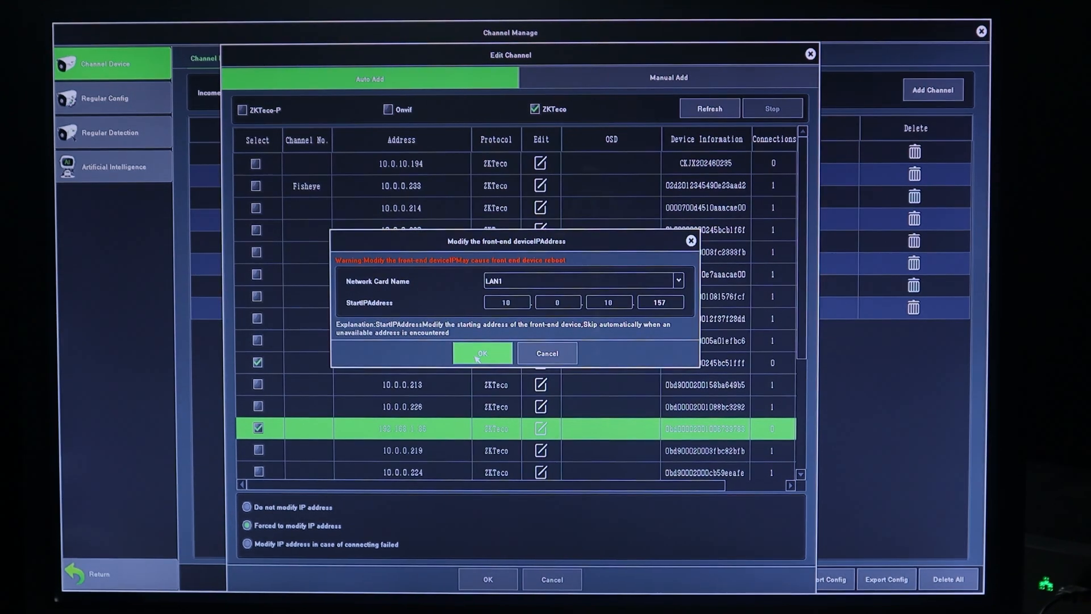
{"action": "left_click", "coordinate": [481, 352]}
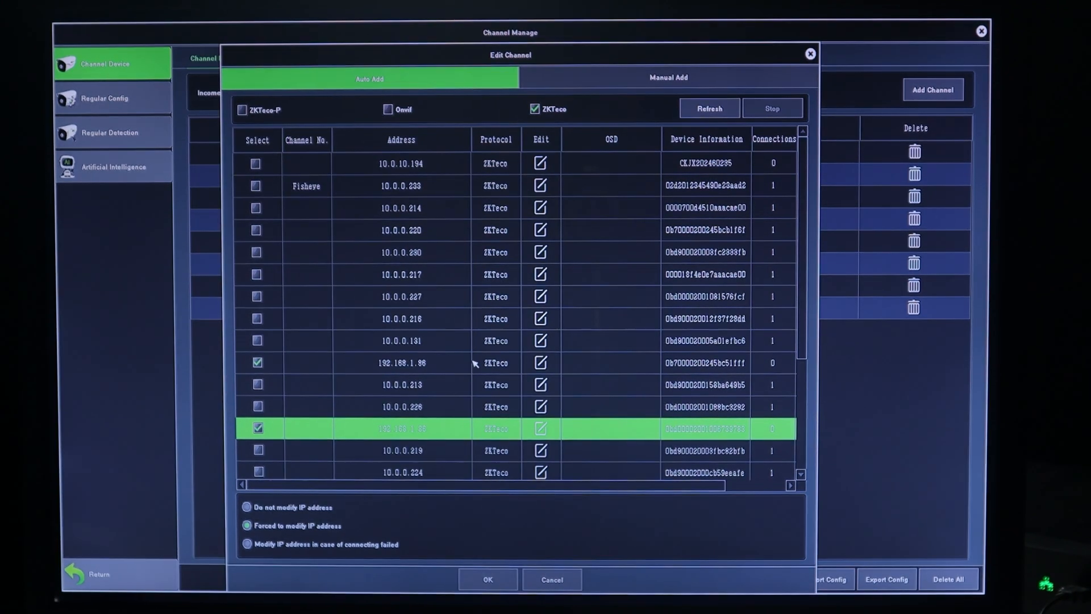
{"action": "left_click", "coordinate": [488, 579]}
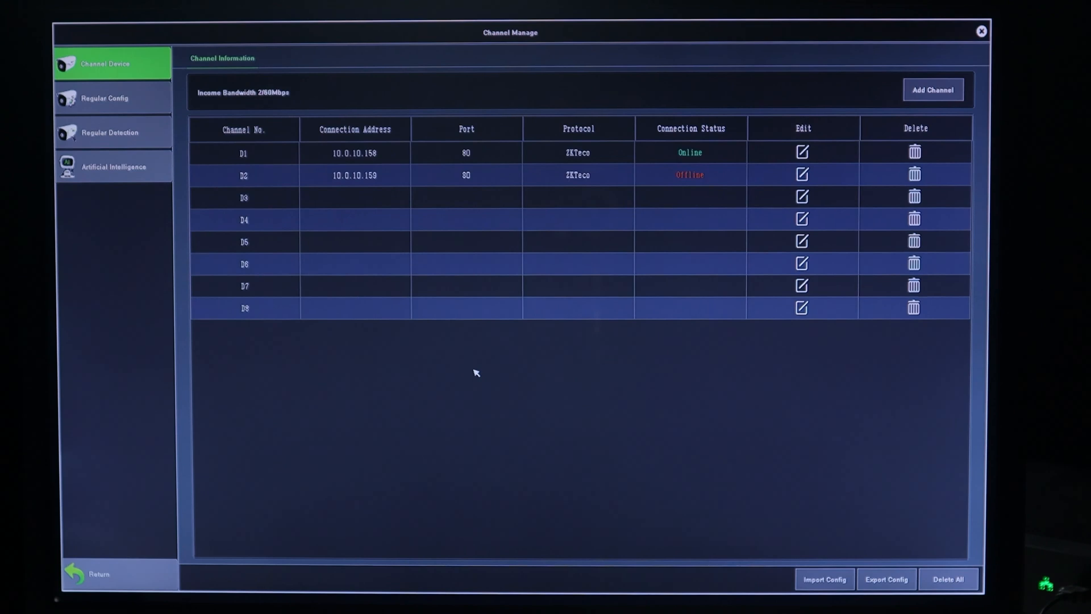
{"action": "mouse_move", "coordinate": [261, 148]}
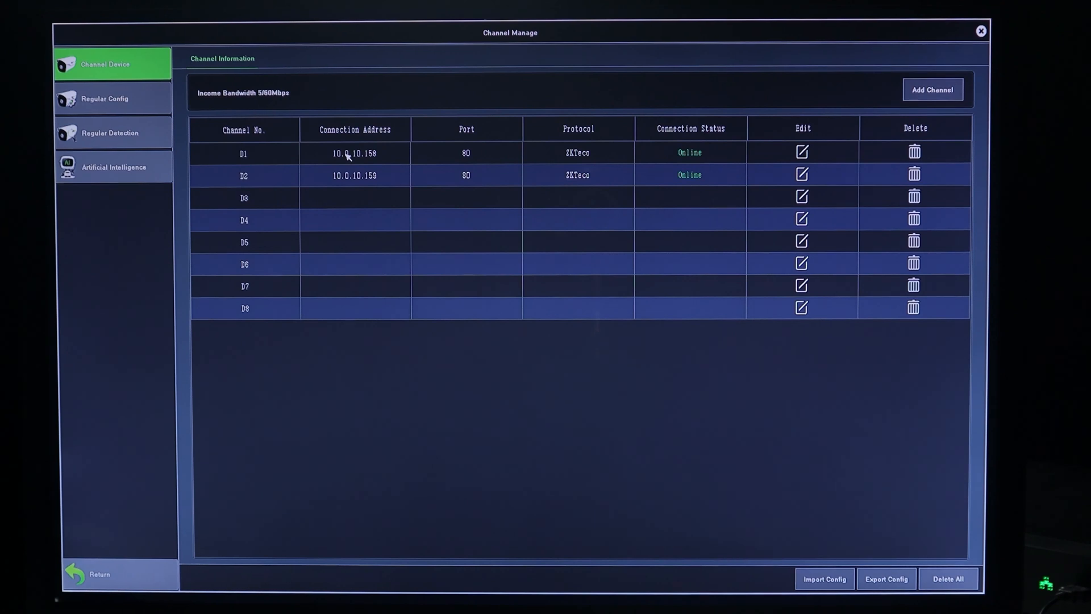
{"action": "mouse_move", "coordinate": [367, 157]}
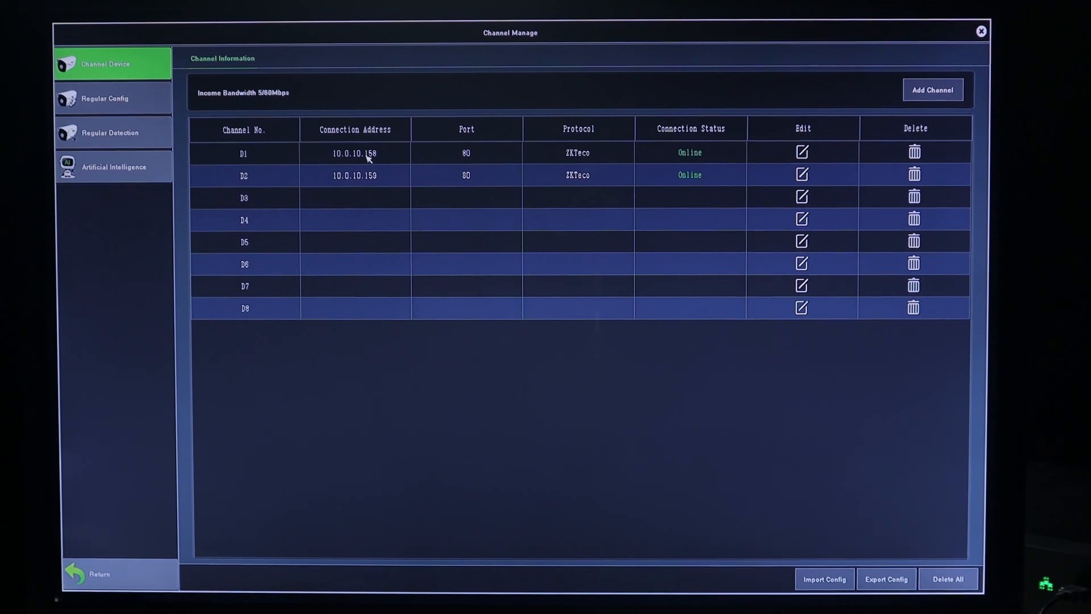
{"action": "mouse_move", "coordinate": [555, 229]}
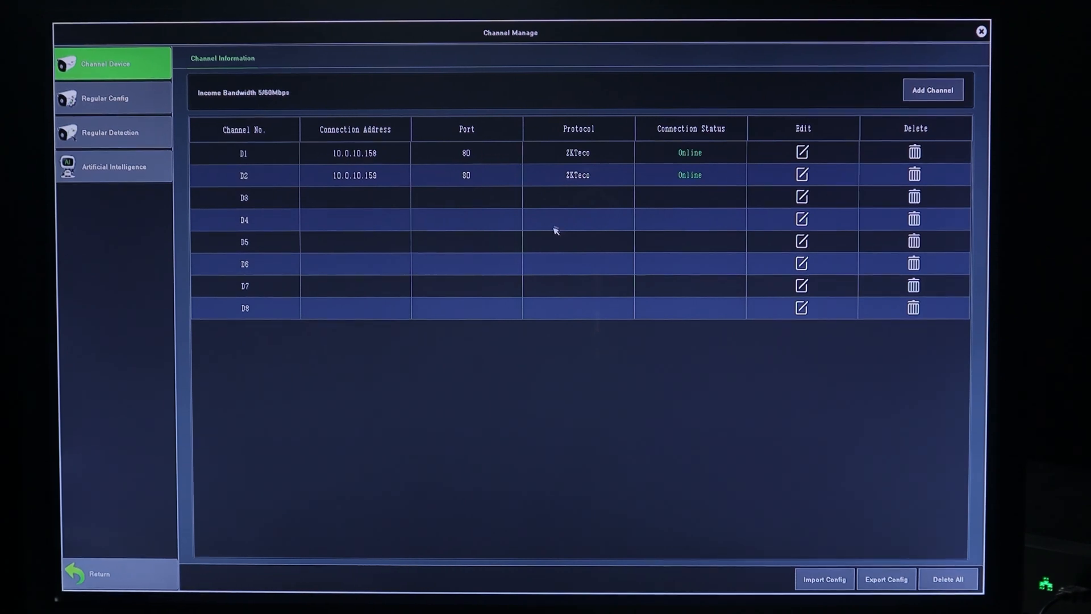
{"action": "mouse_move", "coordinate": [591, 162]}
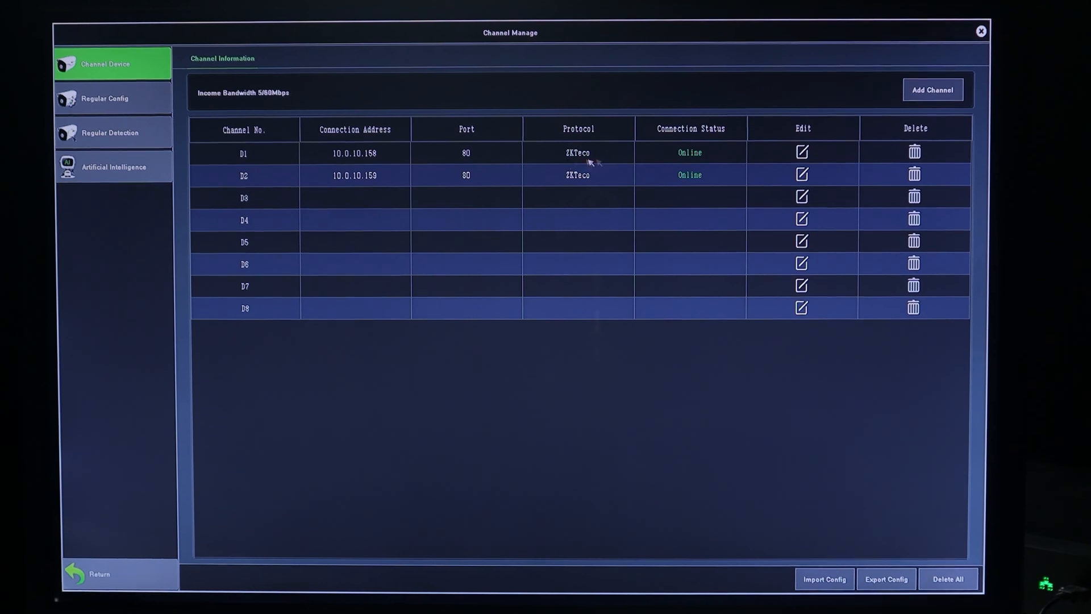
{"action": "mouse_move", "coordinate": [675, 162]}
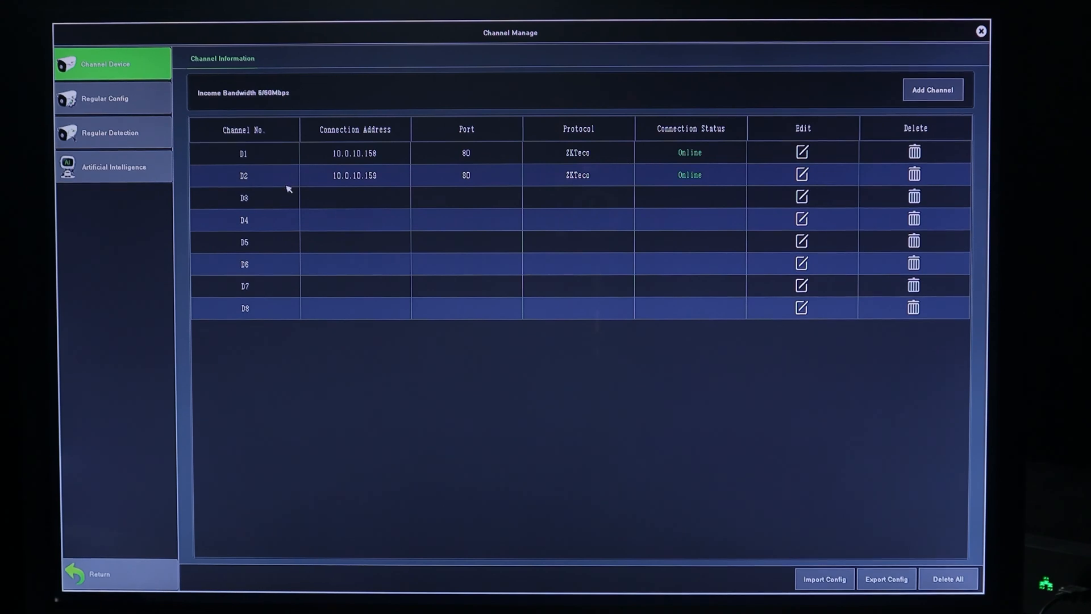
{"action": "mouse_move", "coordinate": [346, 185]}
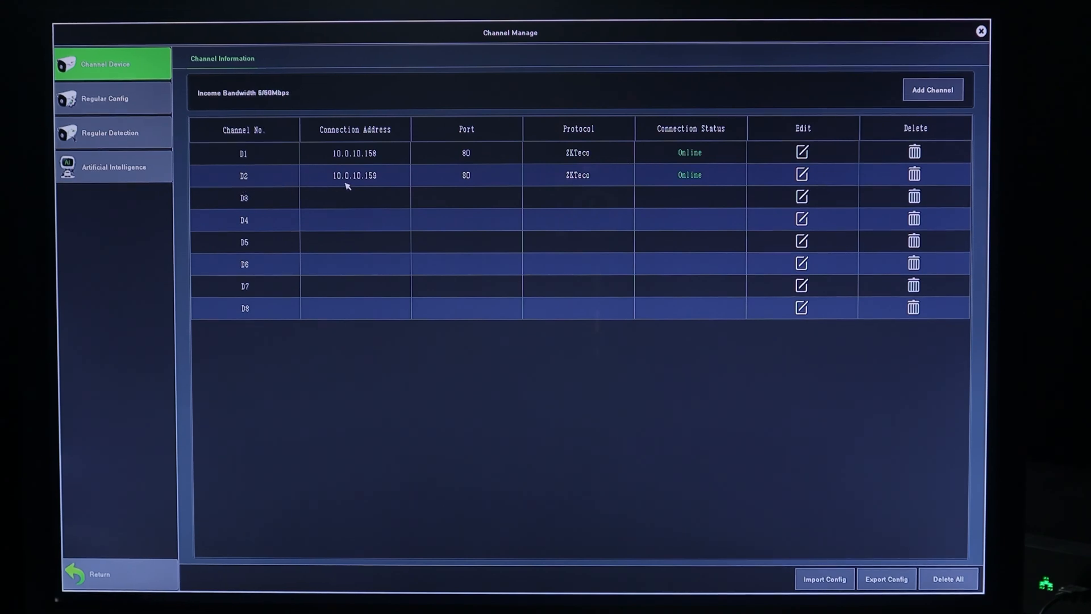
{"action": "mouse_move", "coordinate": [469, 186]}
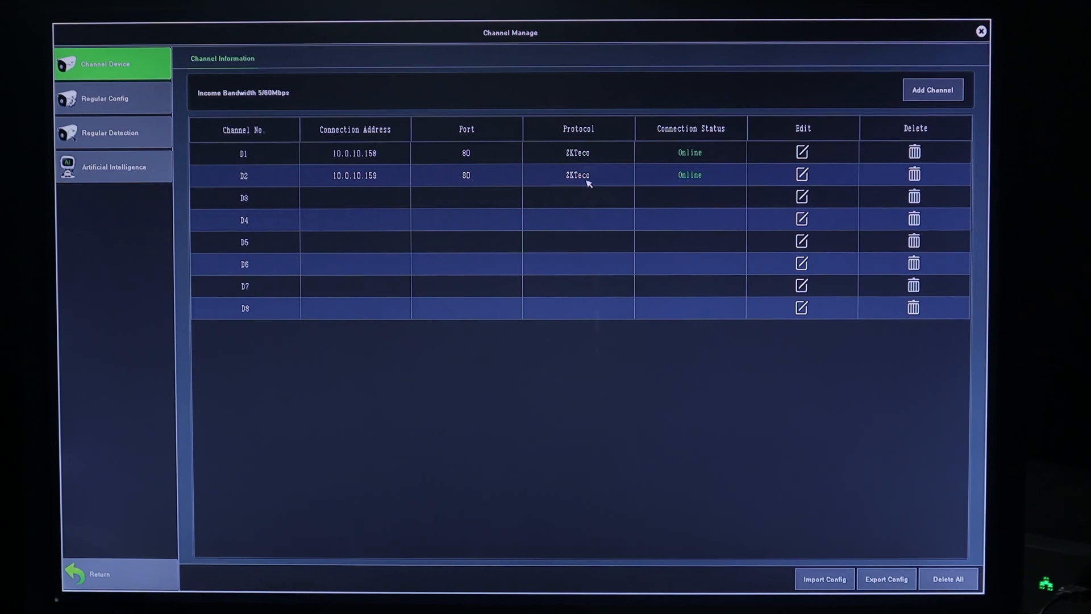
{"action": "mouse_move", "coordinate": [695, 182]}
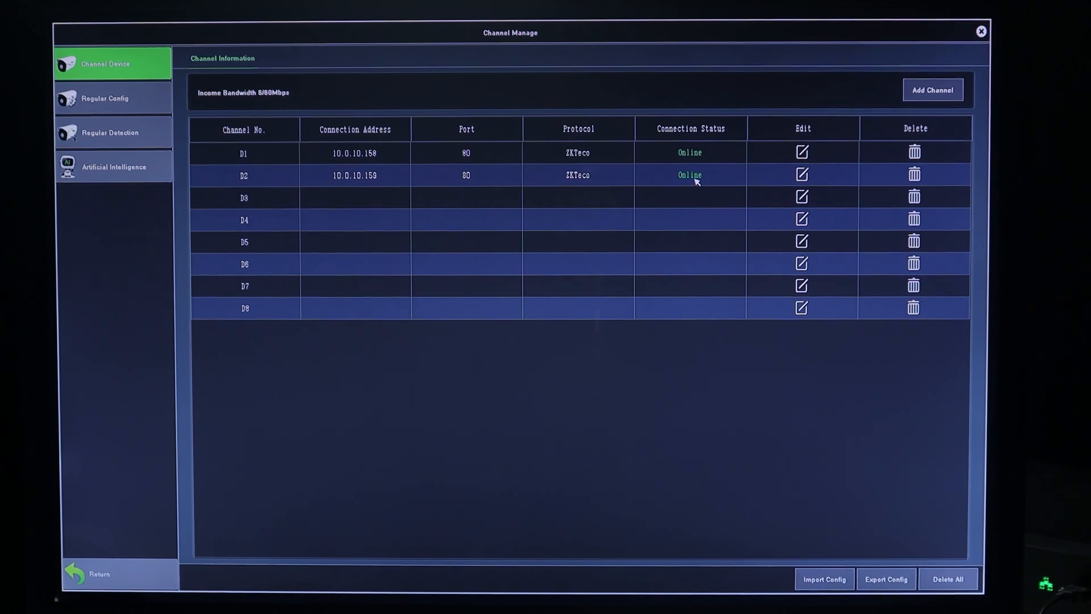
{"action": "mouse_move", "coordinate": [703, 216]}
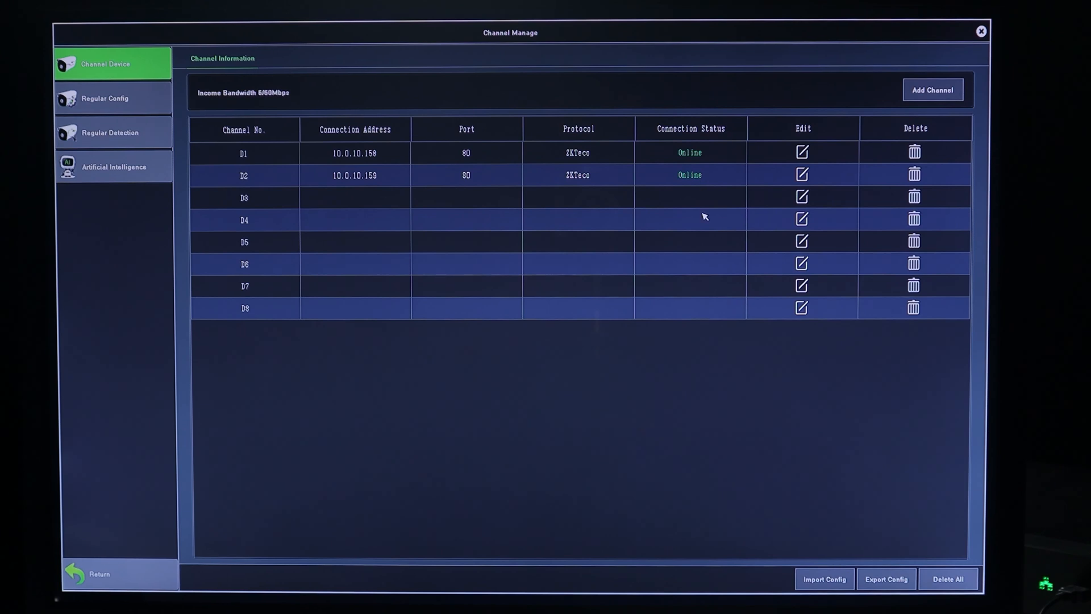
{"action": "mouse_move", "coordinate": [667, 171]}
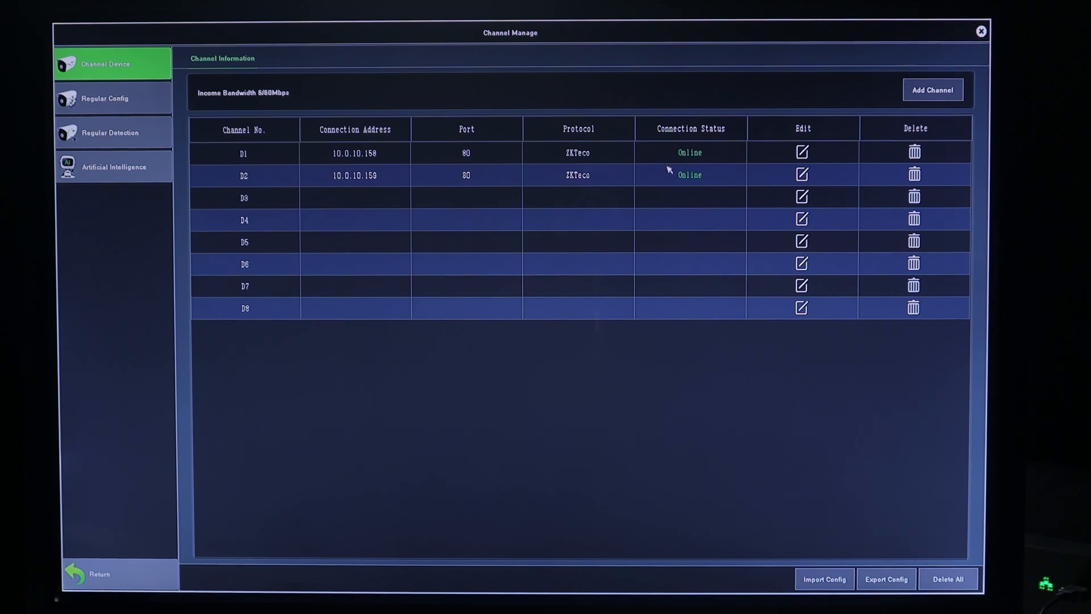
{"action": "mouse_move", "coordinate": [665, 152]}
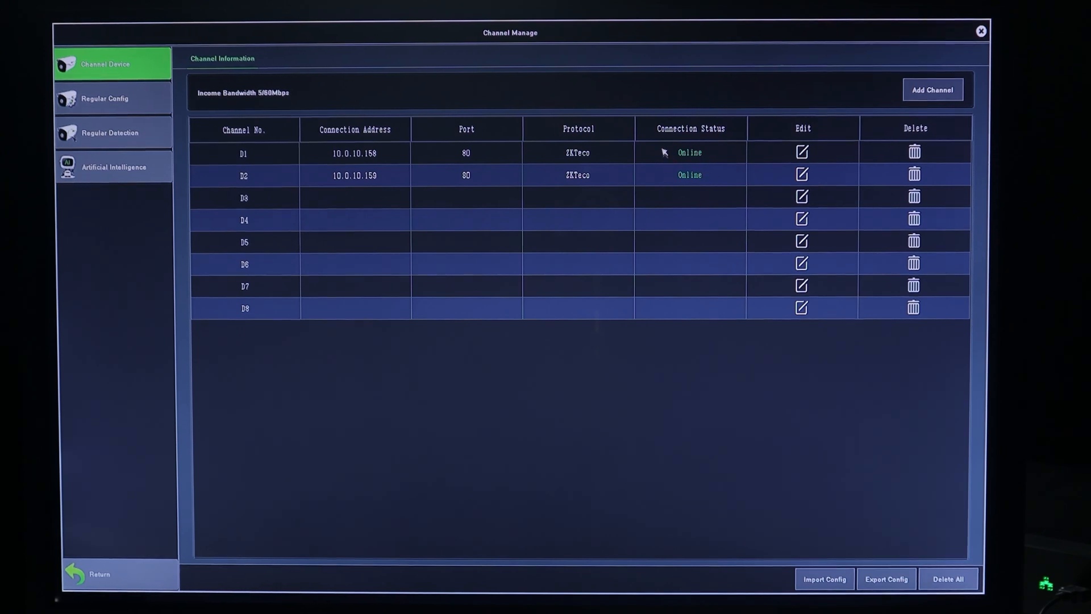
{"action": "mouse_move", "coordinate": [674, 144]}
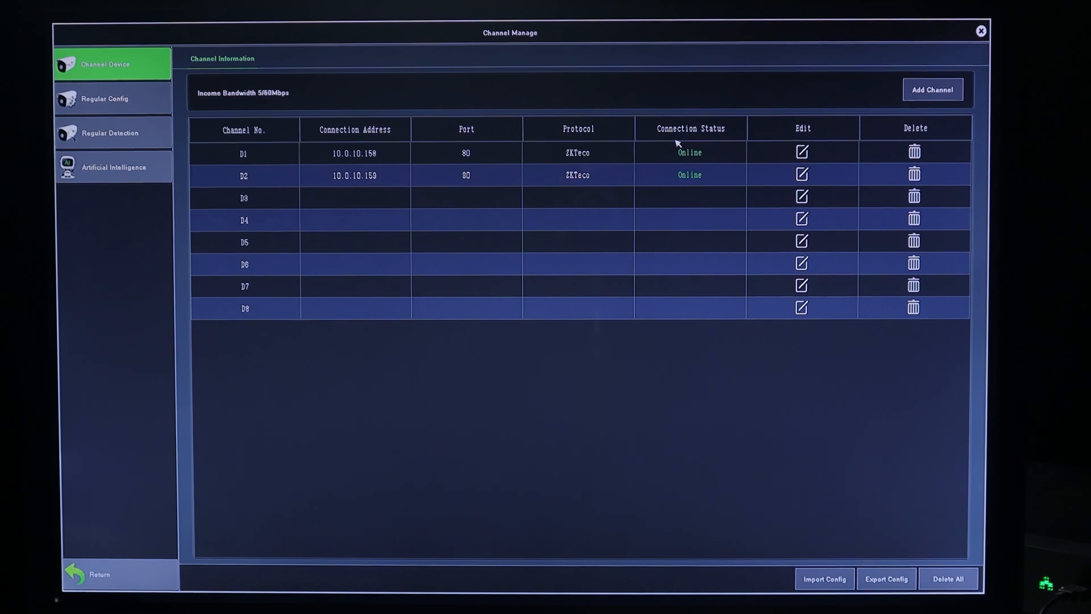
{"action": "mouse_move", "coordinate": [722, 242]}
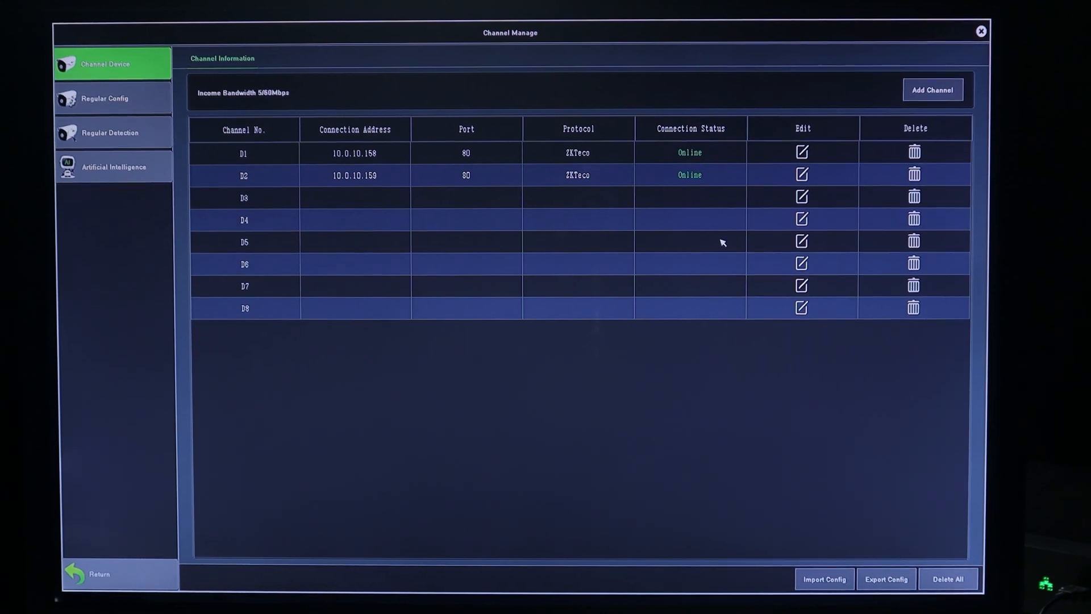